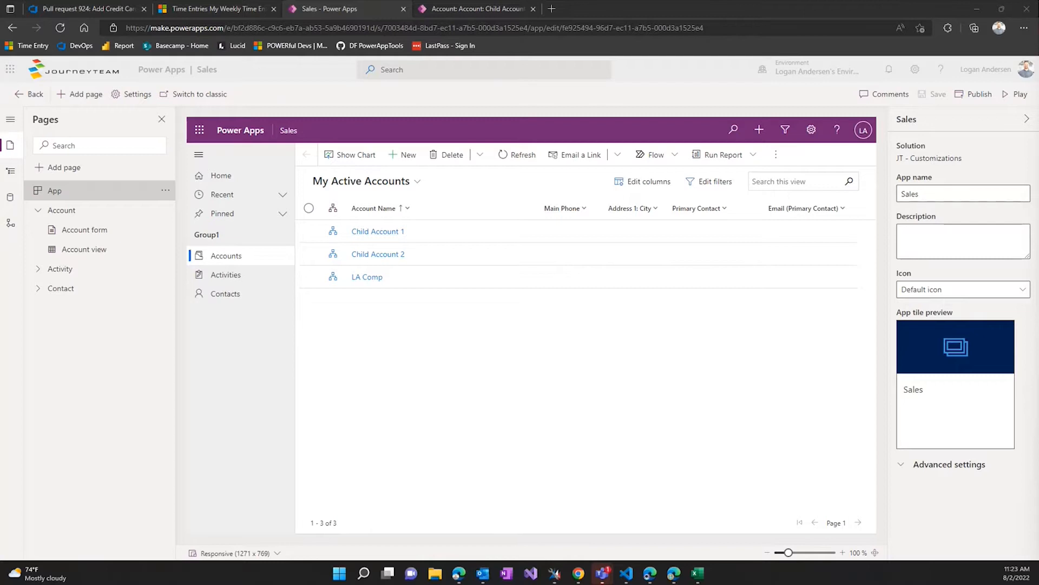
mouse_move(500, 314)
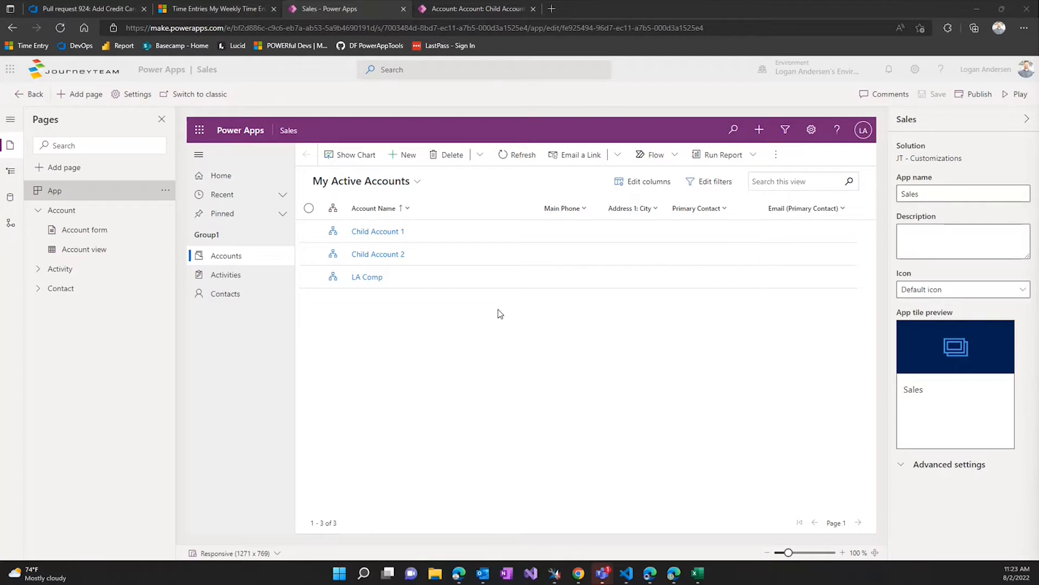
mouse_move(499, 312)
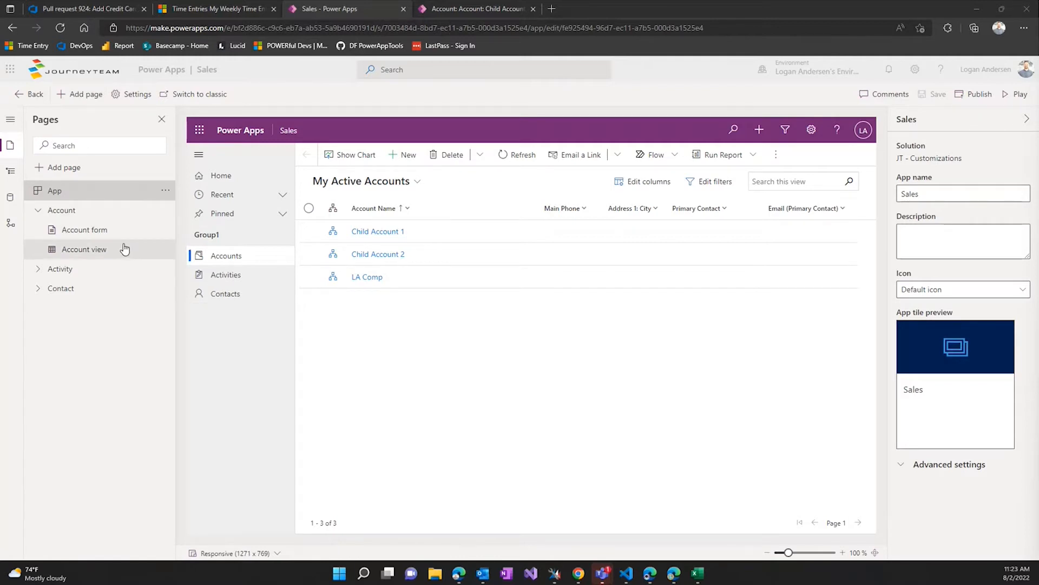
mouse_move(123, 252)
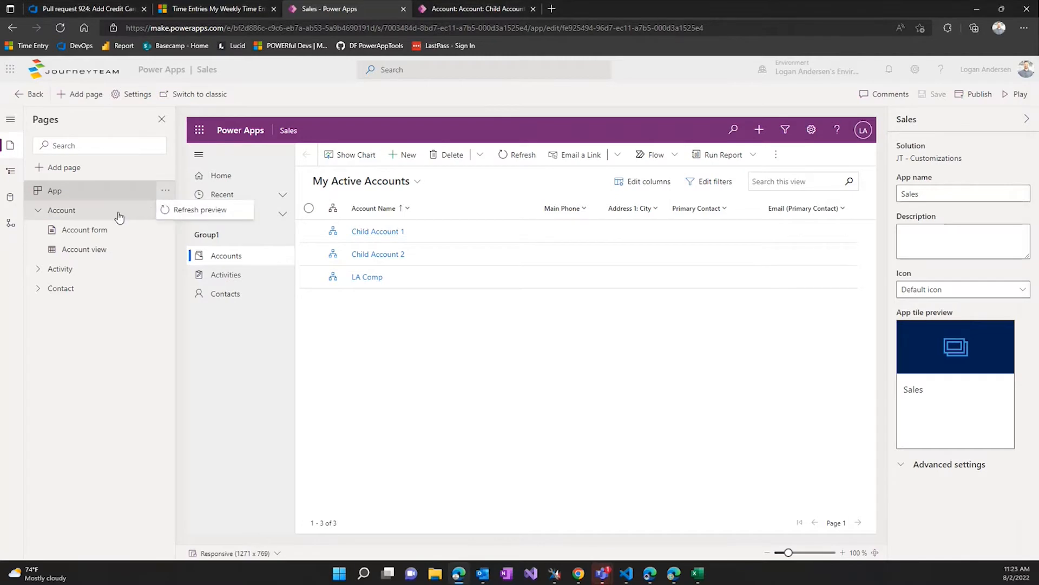
Edit the Account table's command bar, previewing the options before choosing Main form
left_click(166, 213)
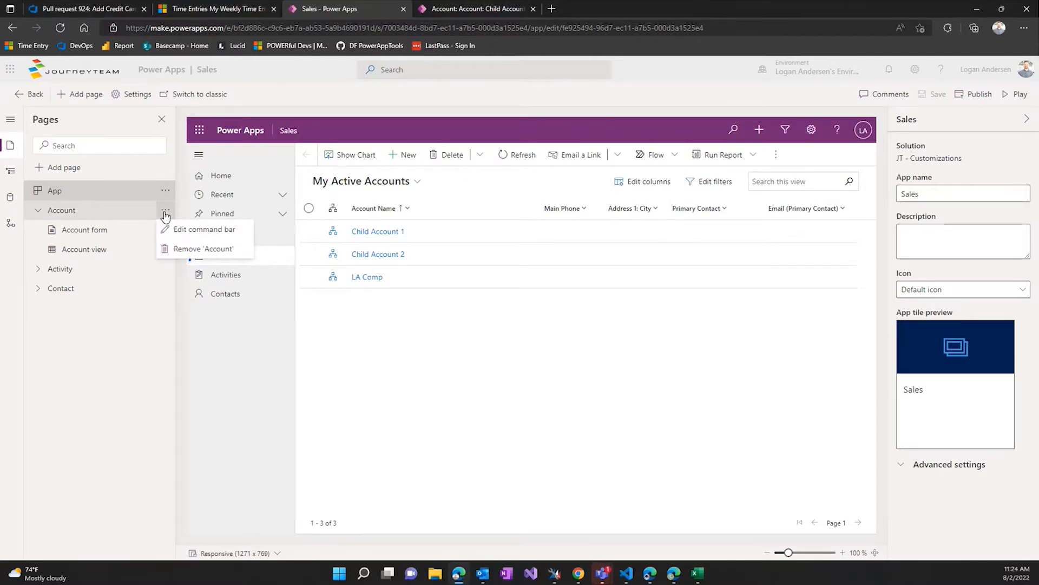
mouse_move(204, 228)
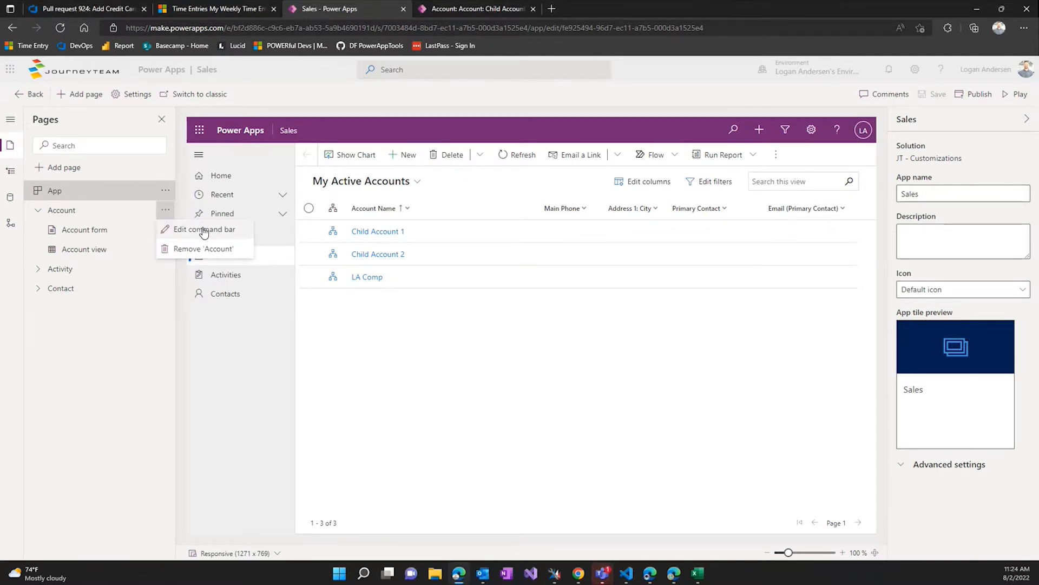
left_click(204, 229)
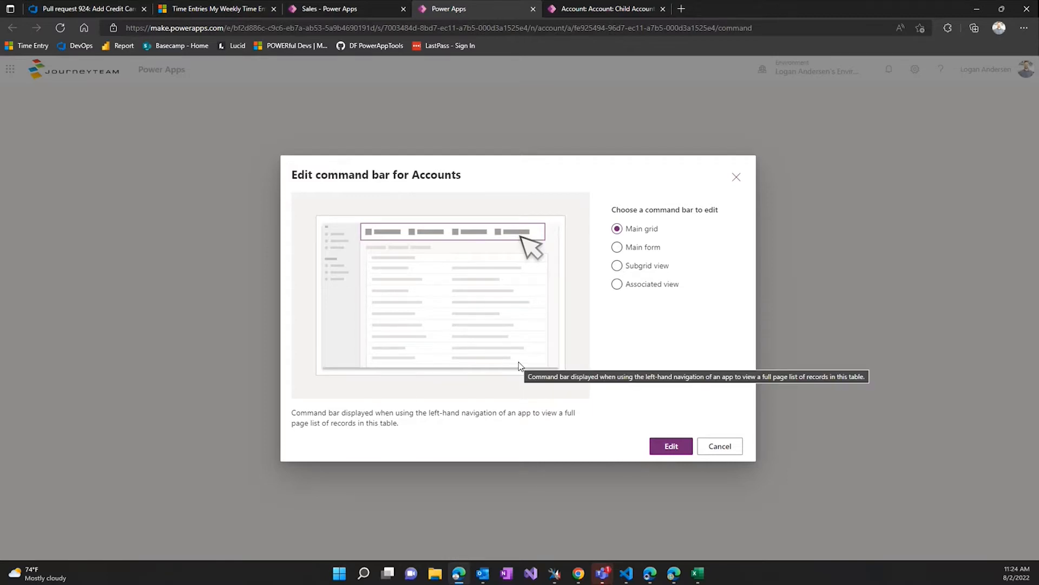
mouse_move(520, 266)
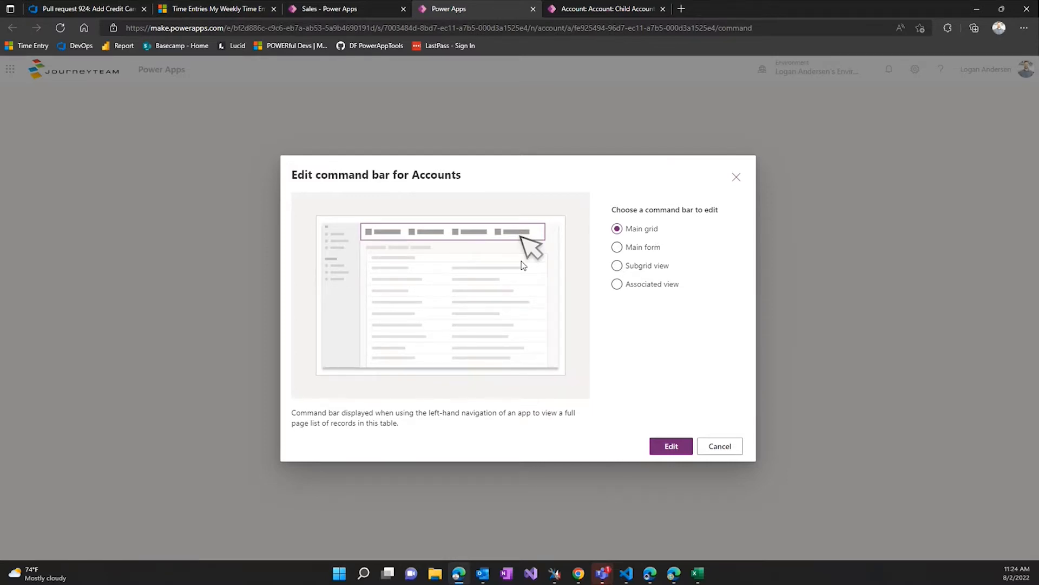
mouse_move(613, 390)
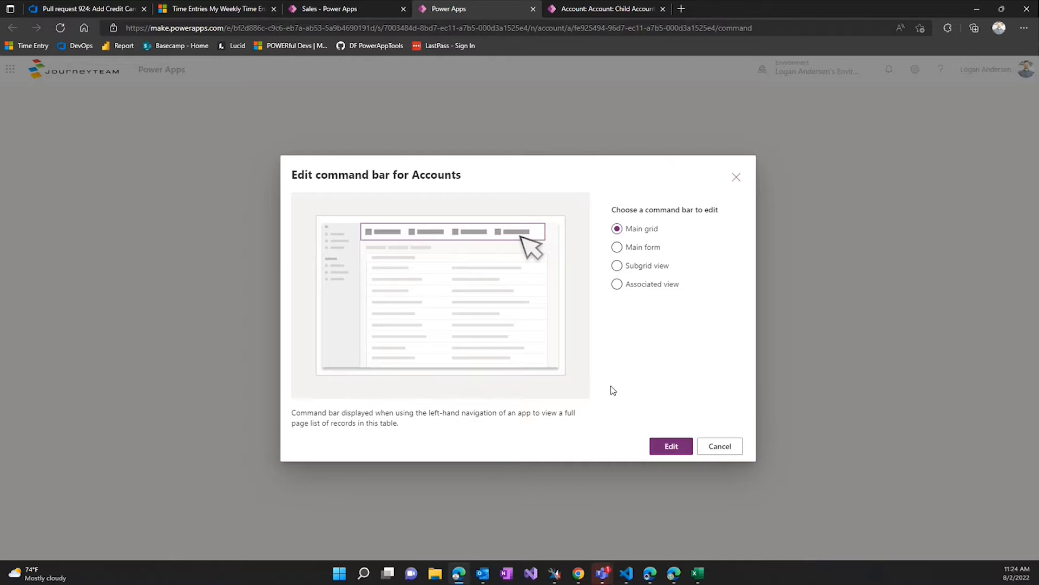
mouse_move(621, 310)
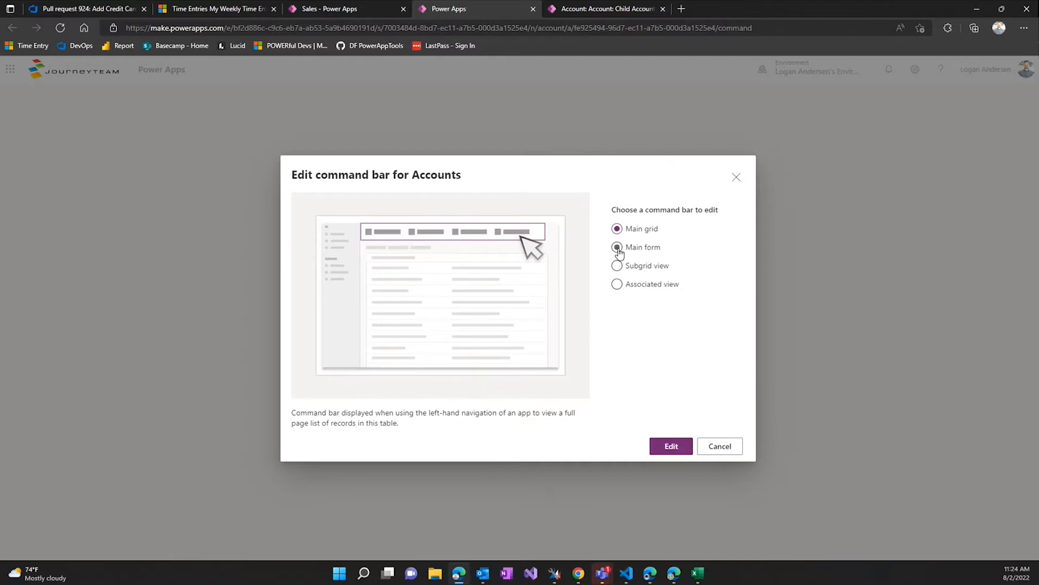
left_click(617, 247)
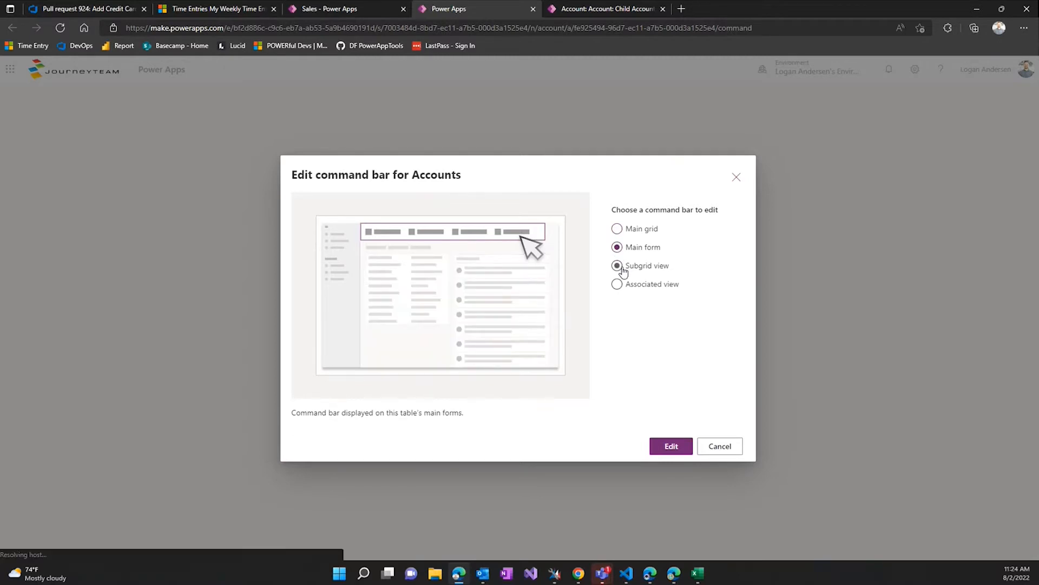
left_click(617, 266)
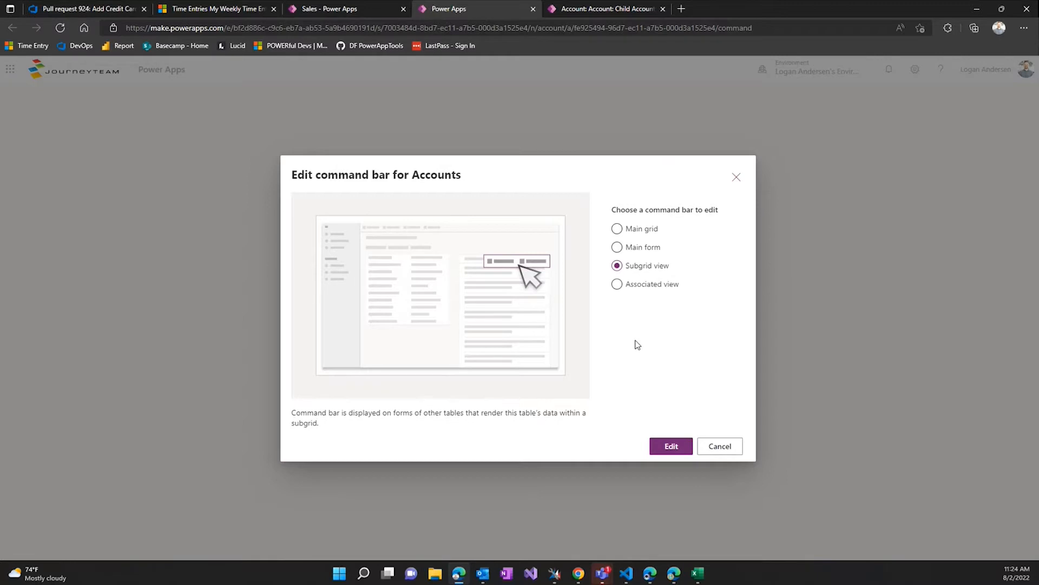
mouse_move(632, 346)
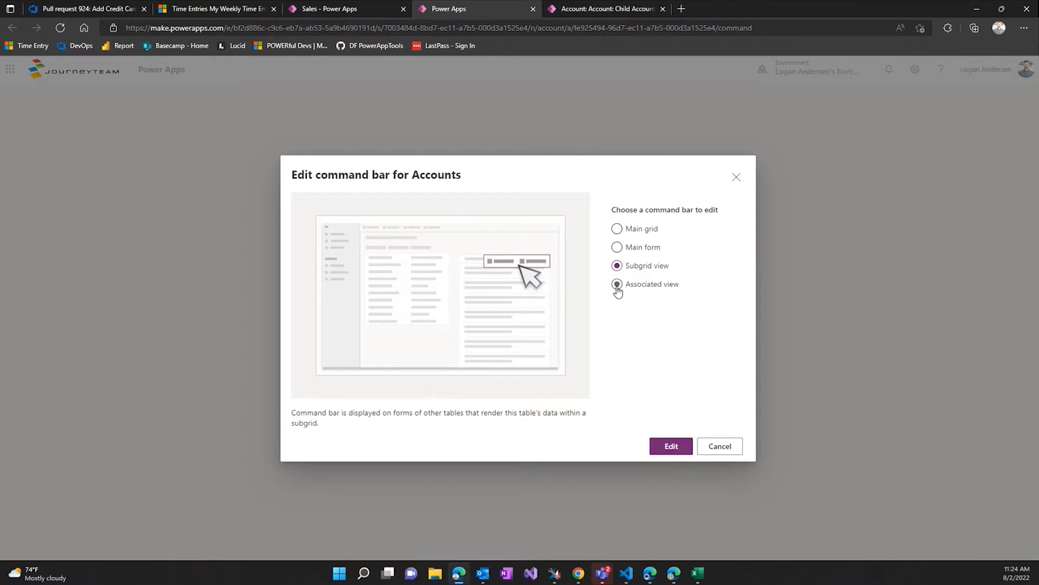
left_click(617, 284)
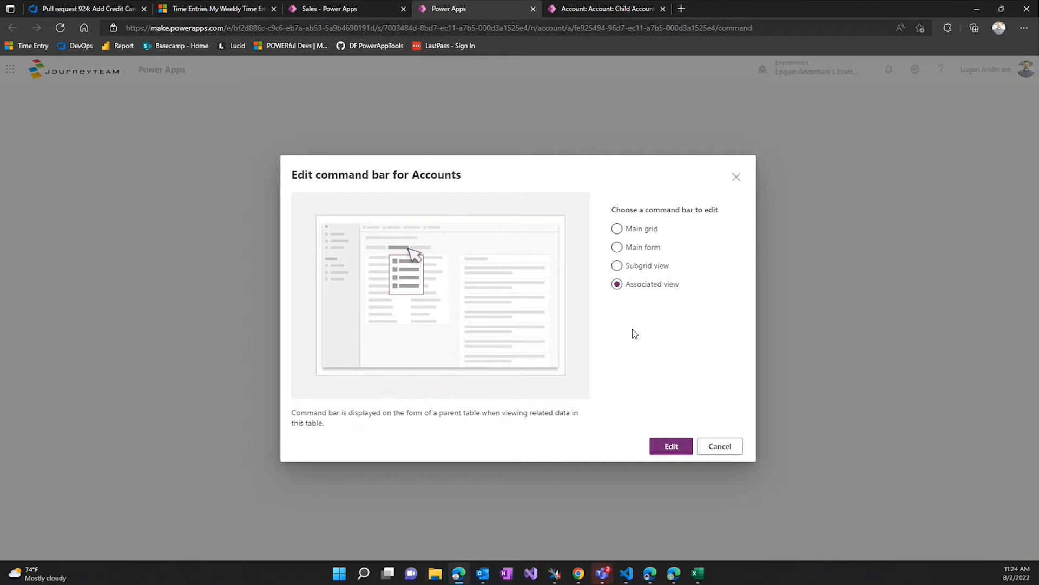
mouse_move(594, 275)
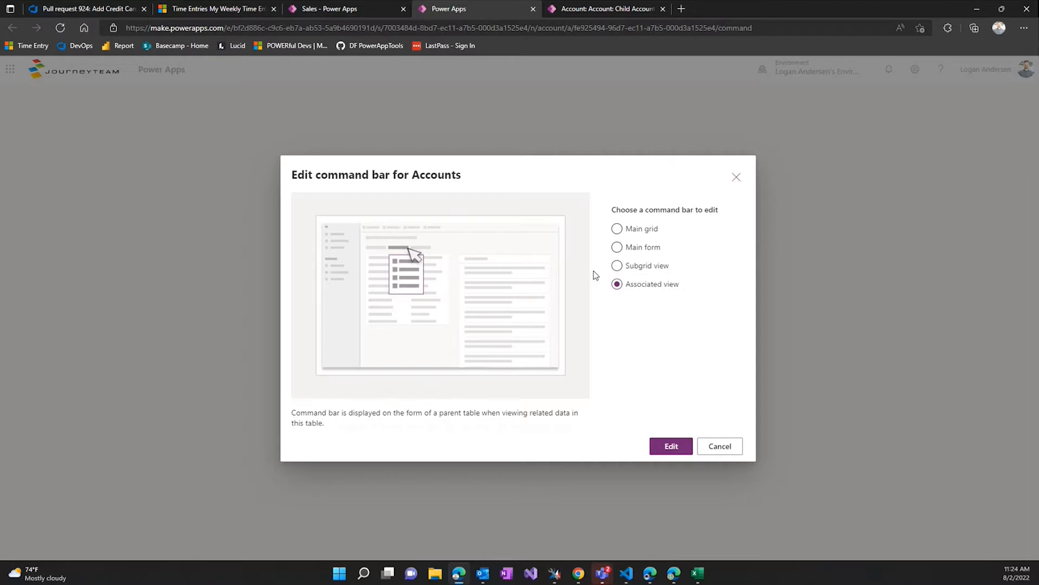
mouse_move(636, 427)
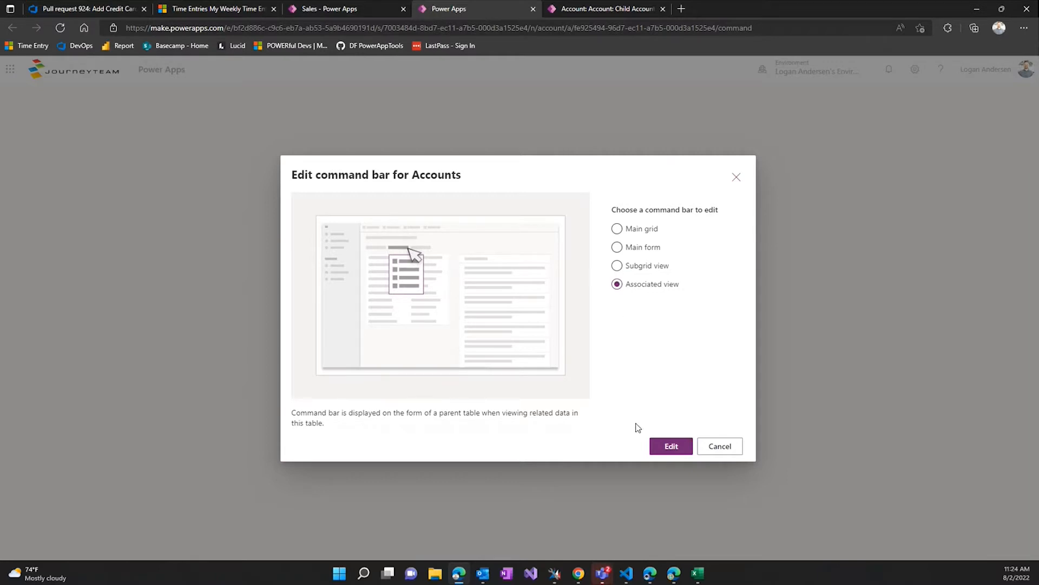
left_click(617, 228)
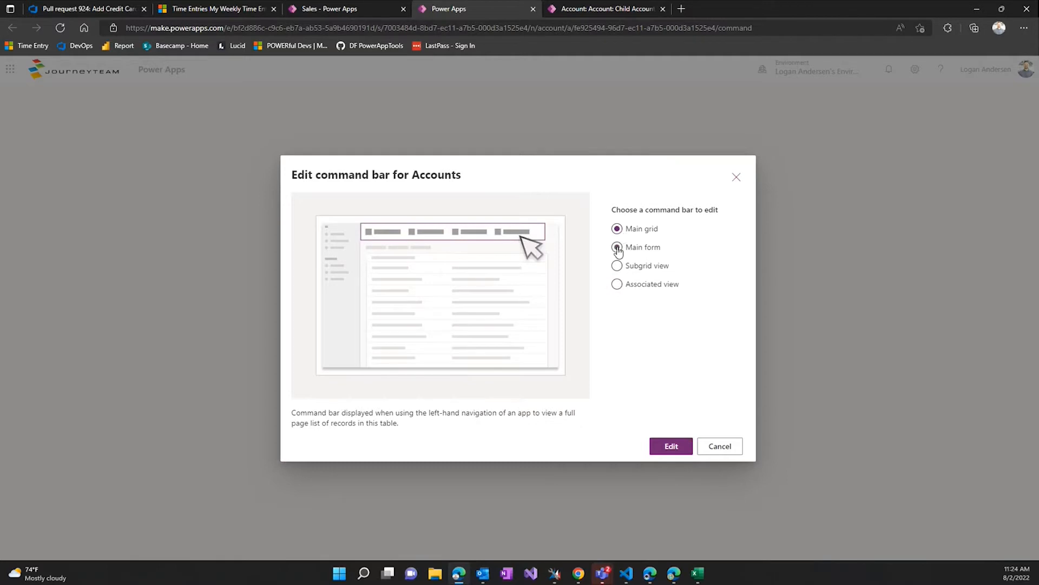
left_click(617, 247)
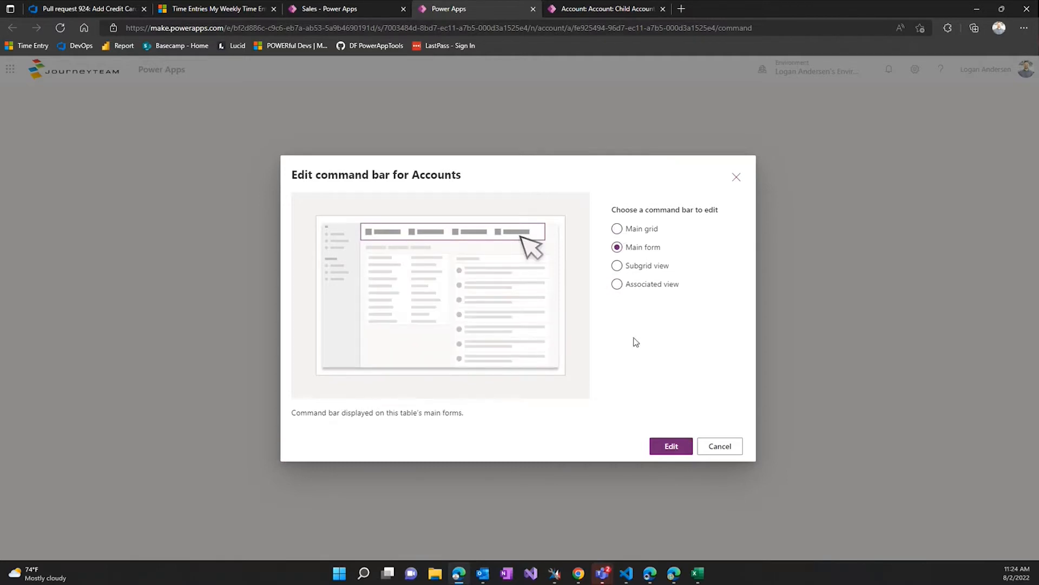
left_click(670, 446)
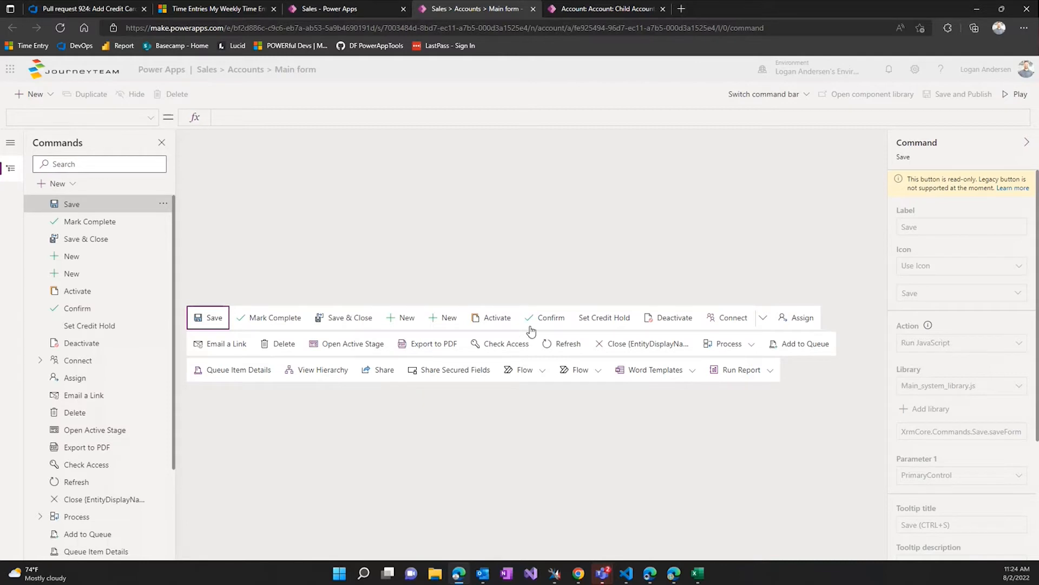
Inspect the read-only legacy Confirm command, then list the new item types
left_click(544, 317)
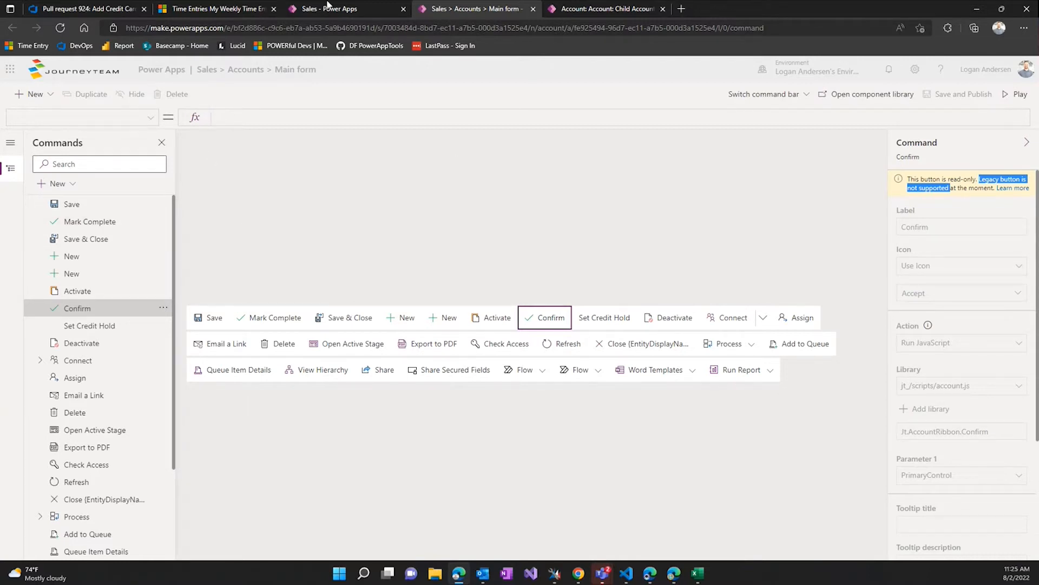
mouse_move(288, 396)
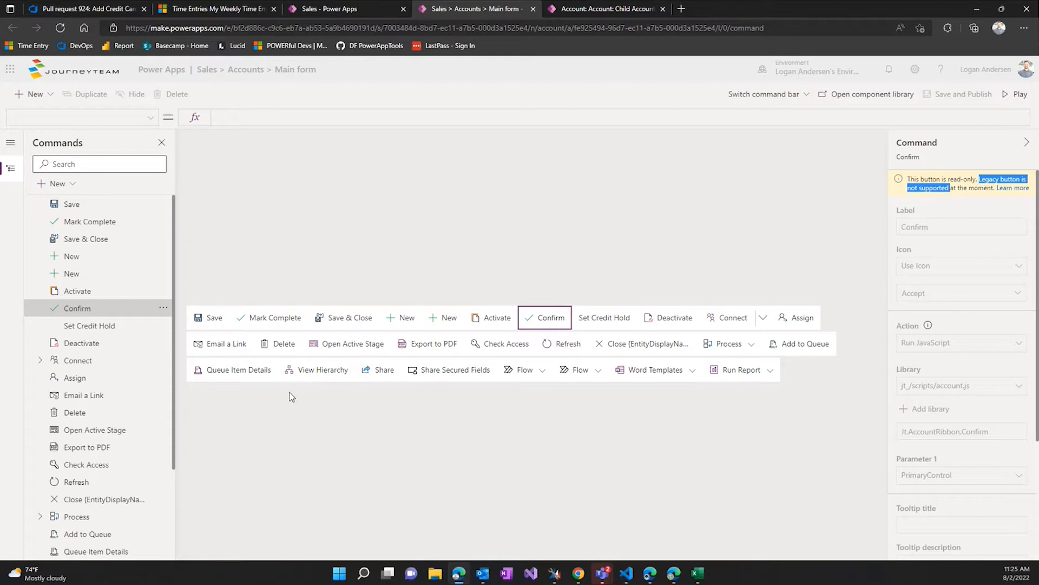
mouse_move(97, 239)
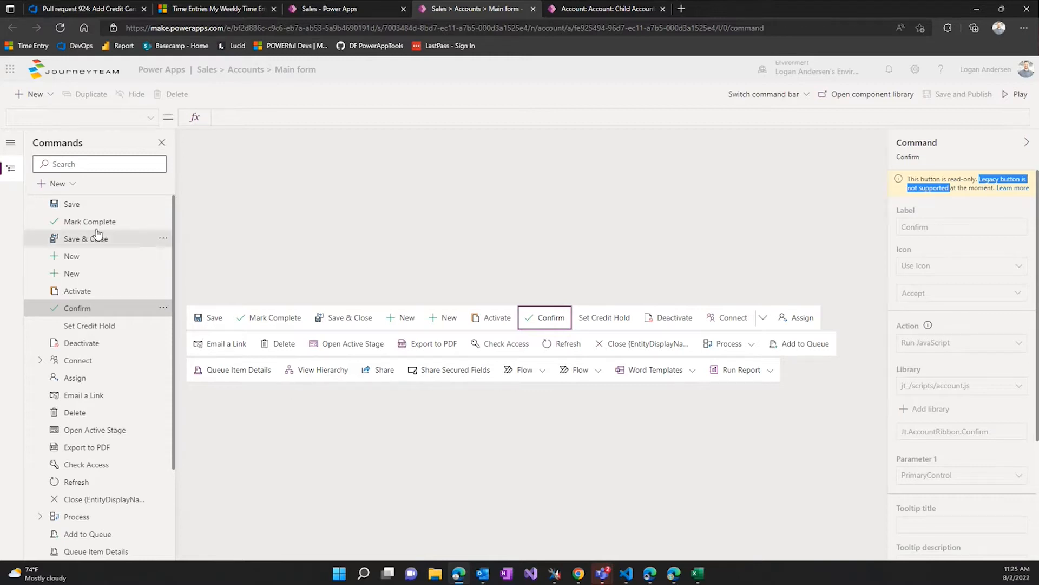
left_click(58, 184)
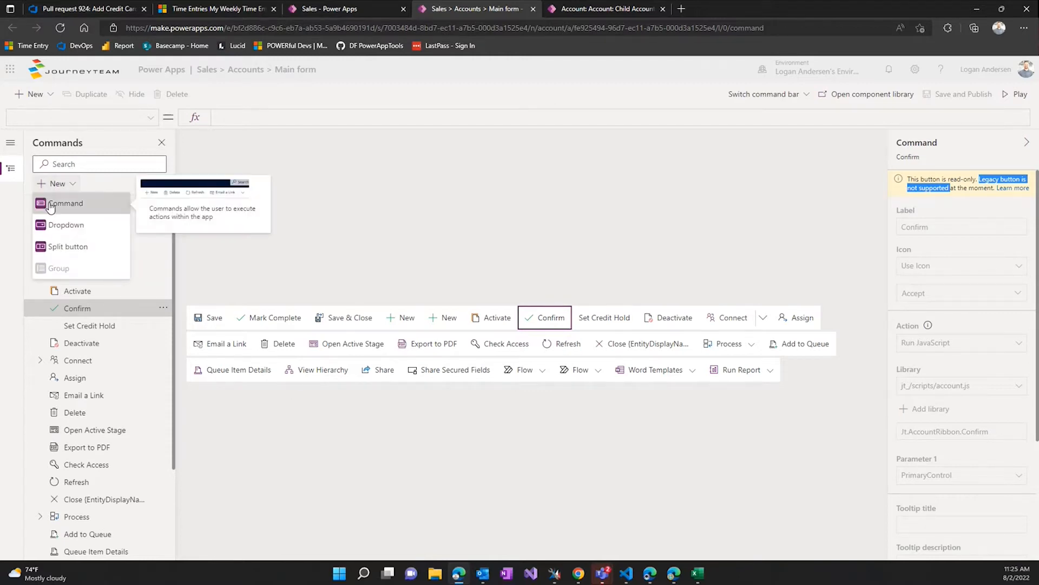
Add a new command and clear its default 'true' OnSelect formula
left_click(65, 203)
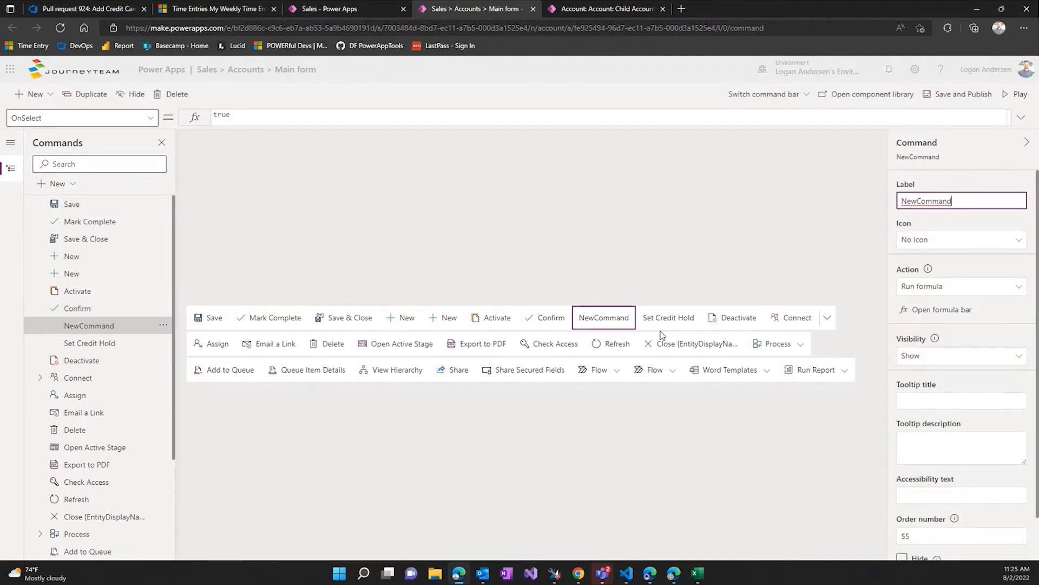
mouse_move(566, 315)
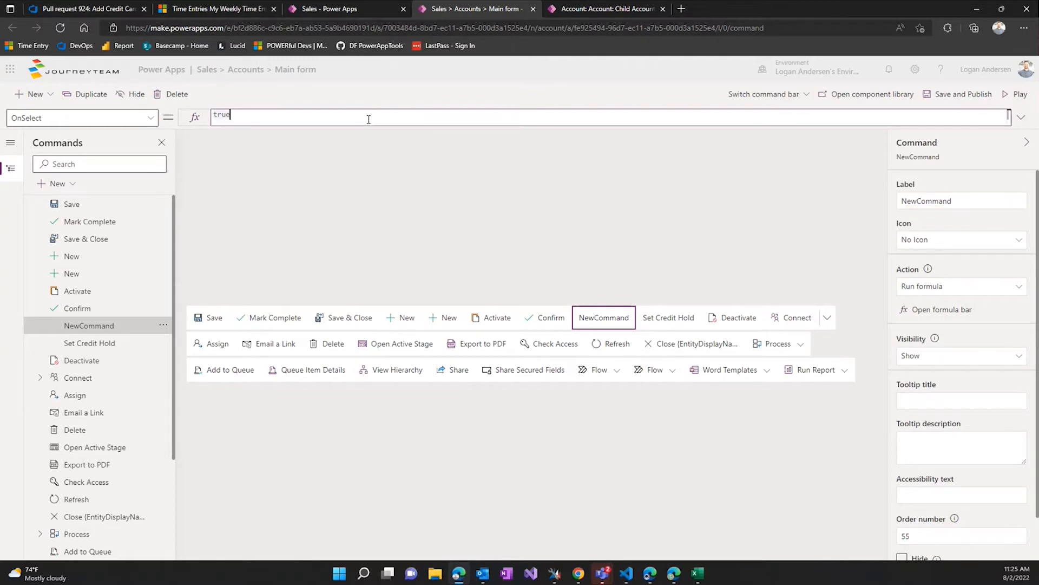
key("Backspace")
type("Set Credit Hold FX")
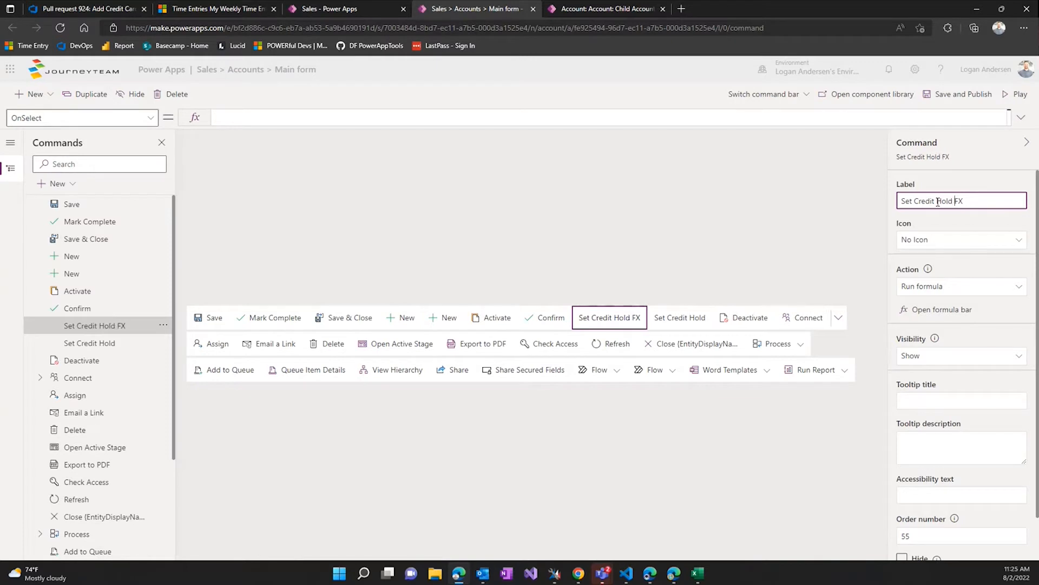
Give Set Credit Hold FX the Add plus icon and keep its action as Run formula
left_click(960, 239)
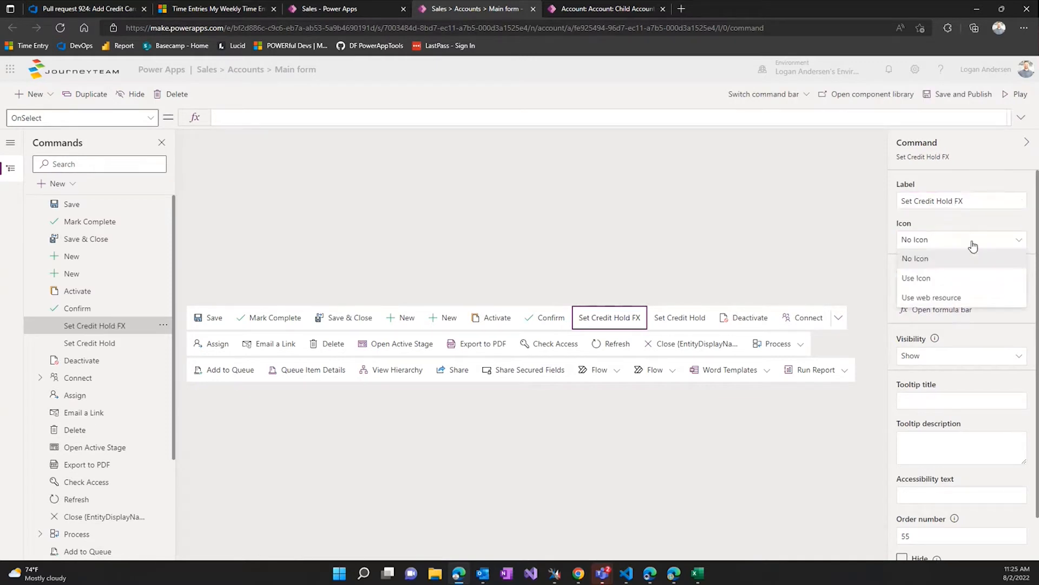
left_click(916, 277)
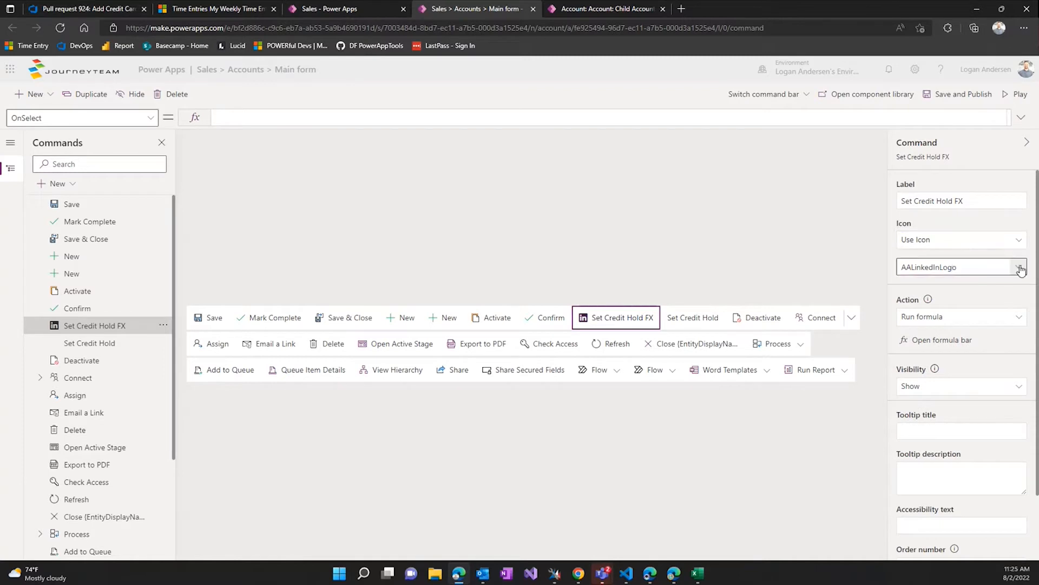
left_click(1019, 266)
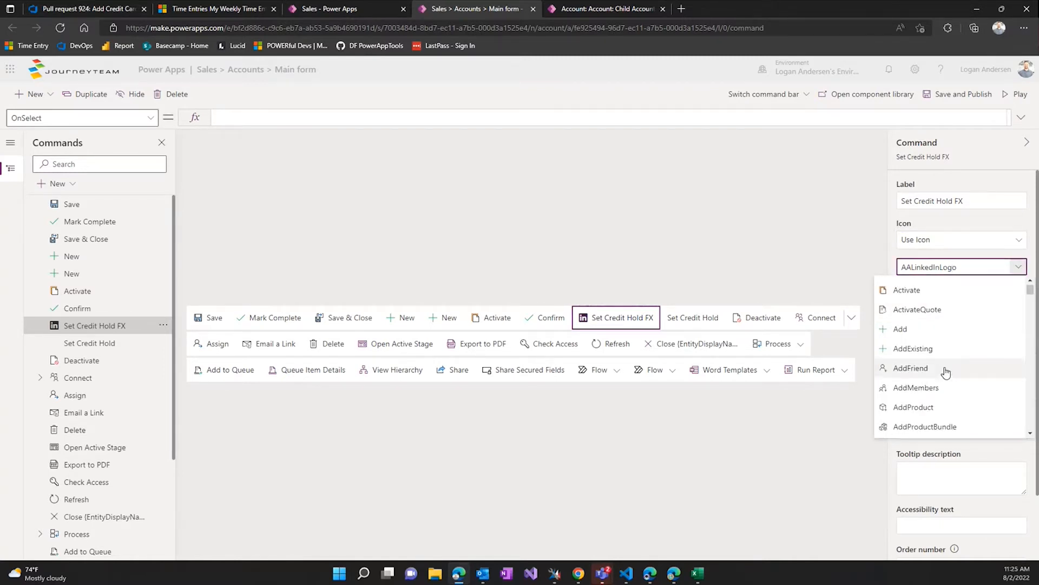
left_click(900, 328)
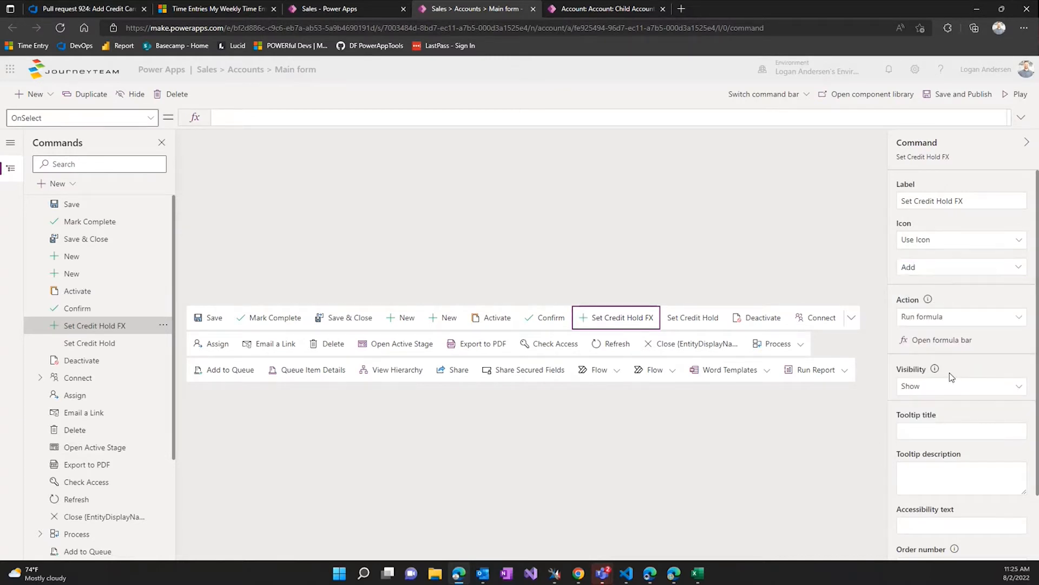
left_click(960, 317)
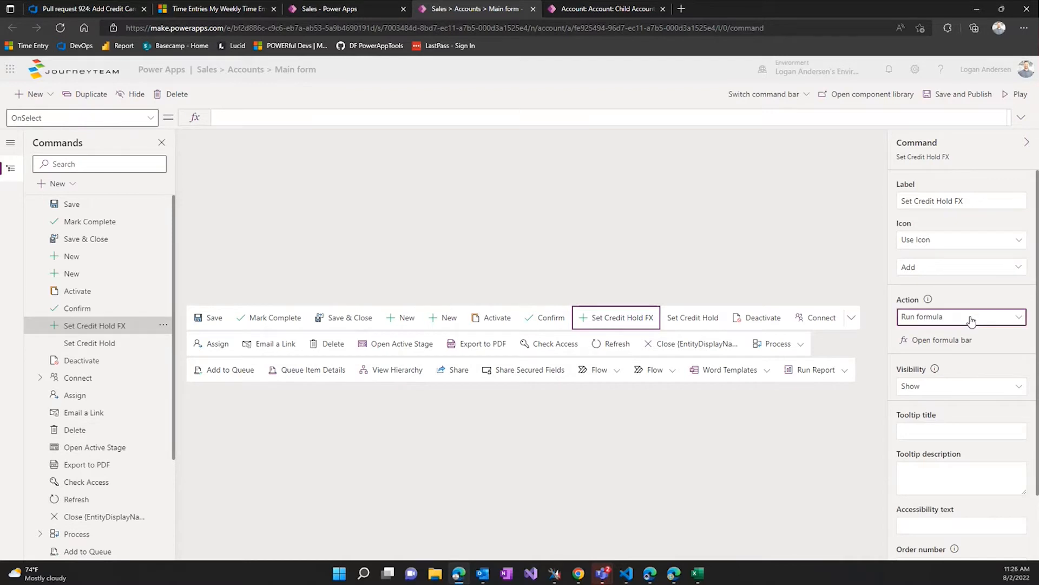
left_click(960, 316)
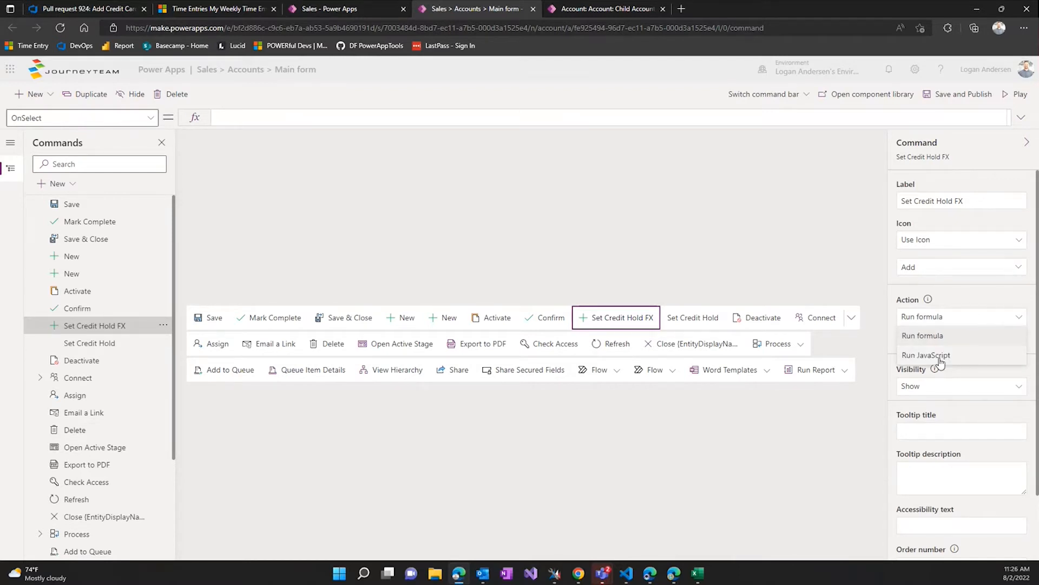
left_click(921, 334)
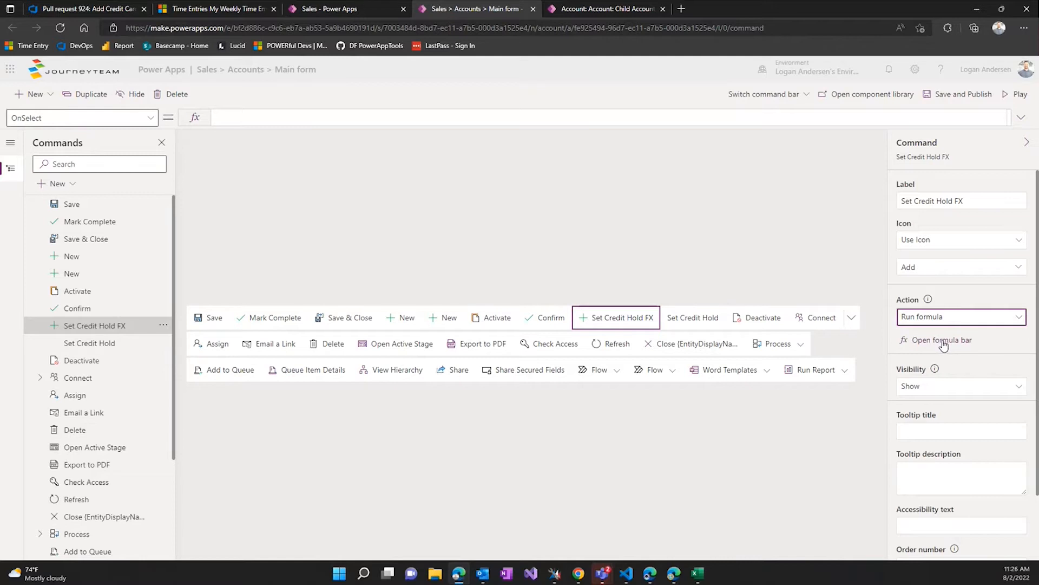
Enter Patch(Accounts,Self.Selected.Item,{'Credit Hold':true}) in the formula bar
left_click(942, 339)
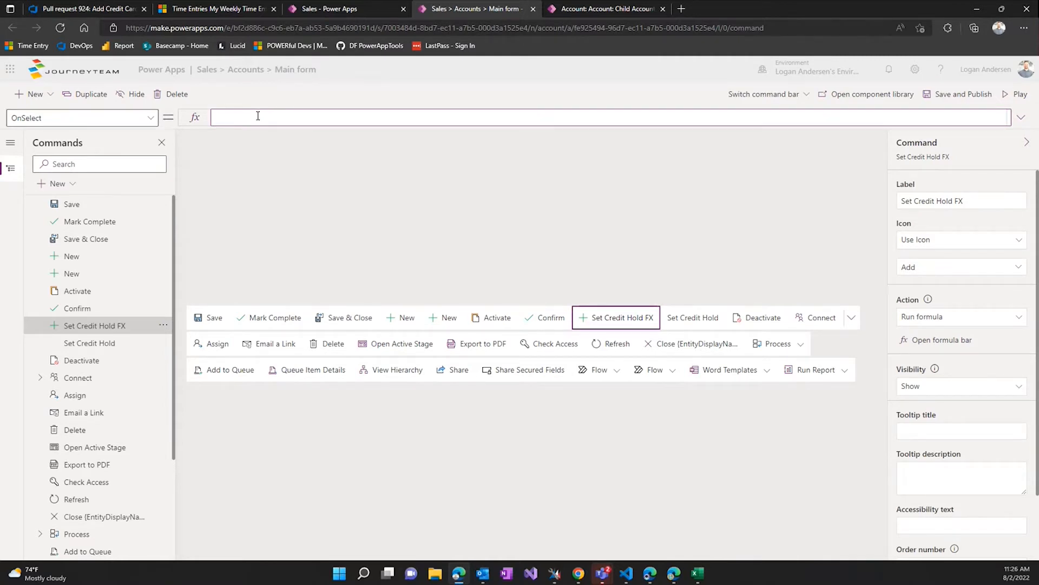
left_click(257, 118)
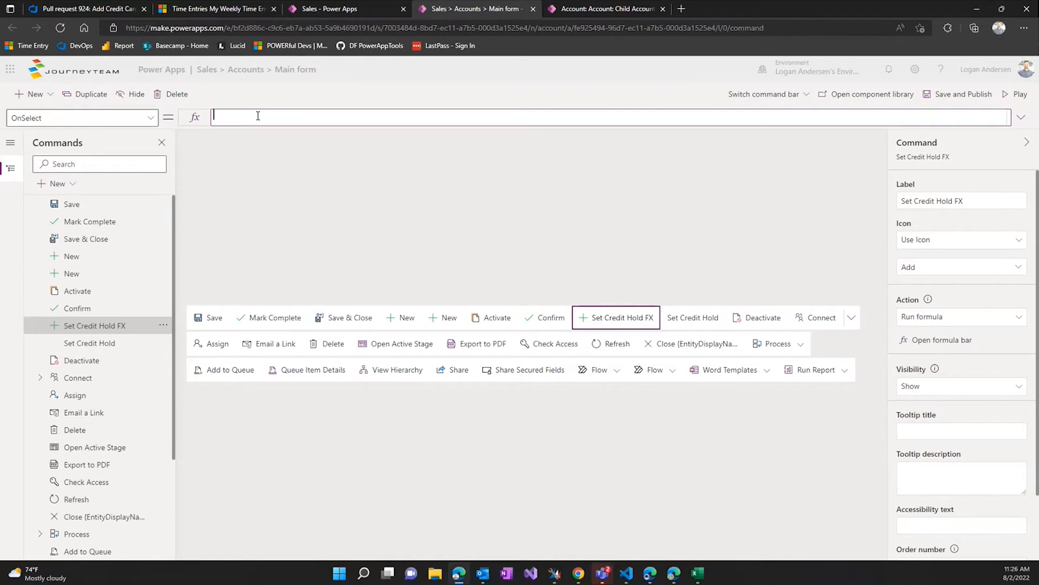
type("Patch")
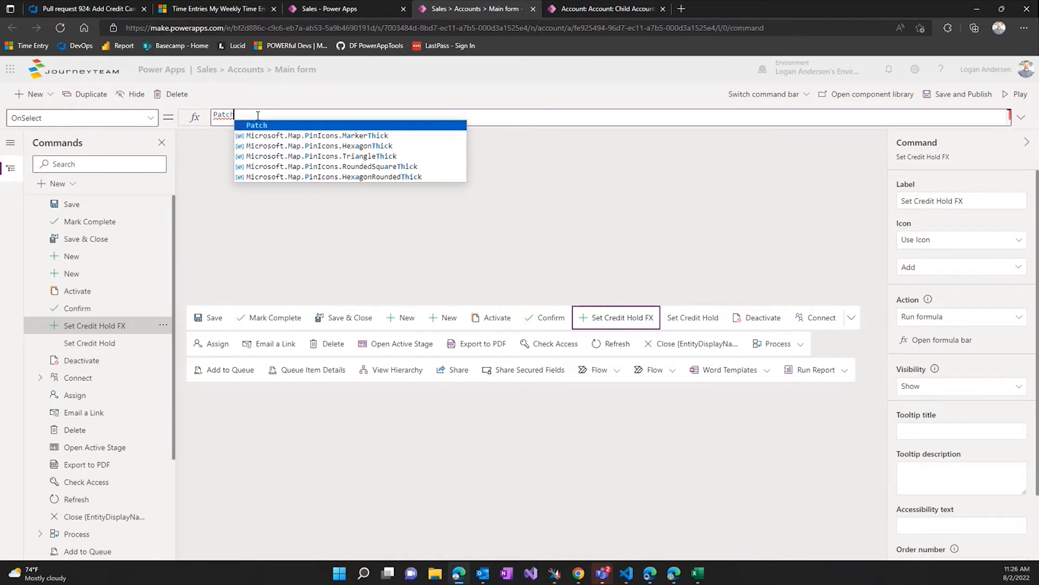
type("(Accounts,")
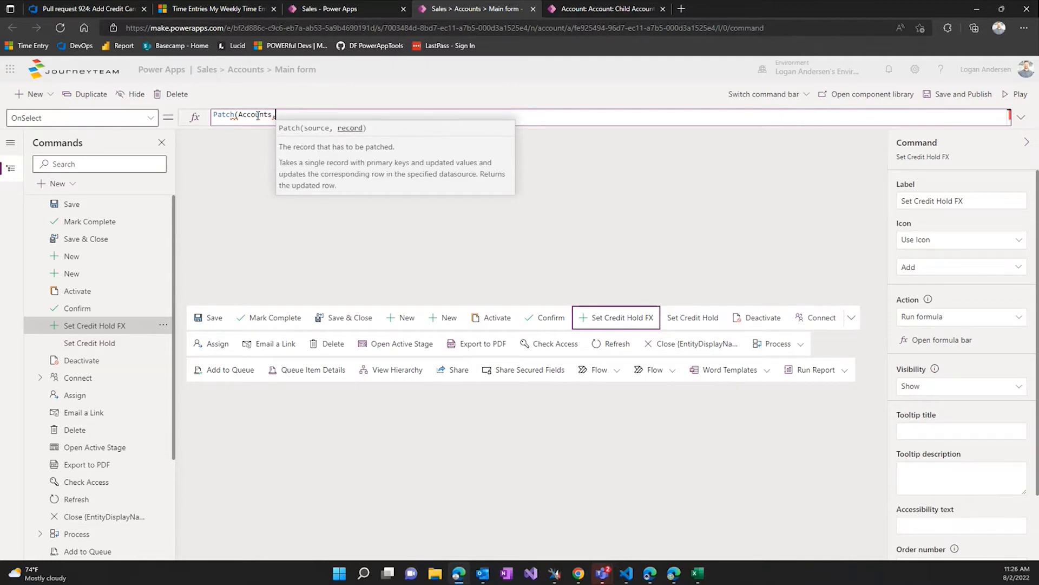
type("Self")
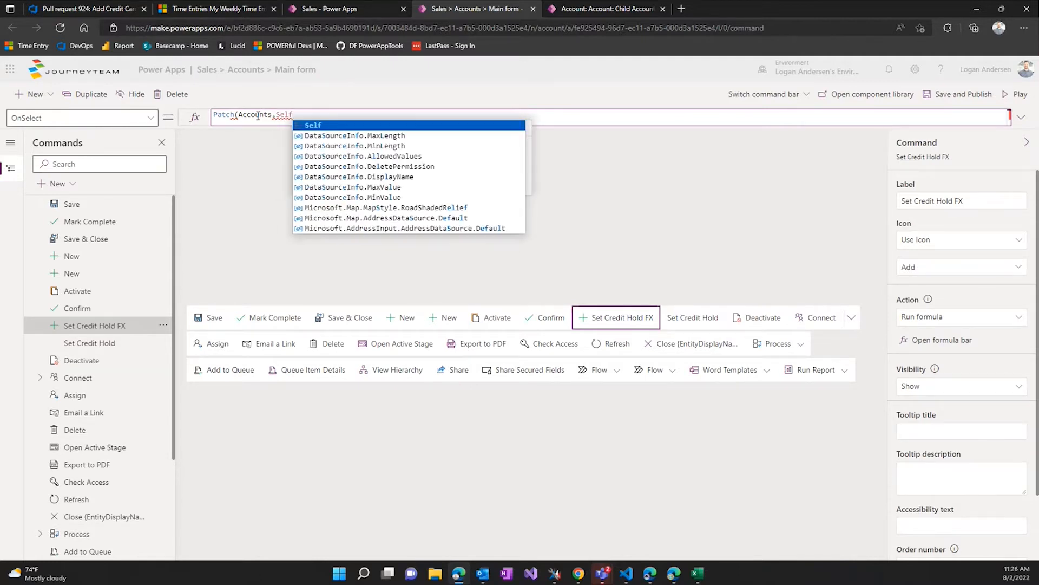
type(".se")
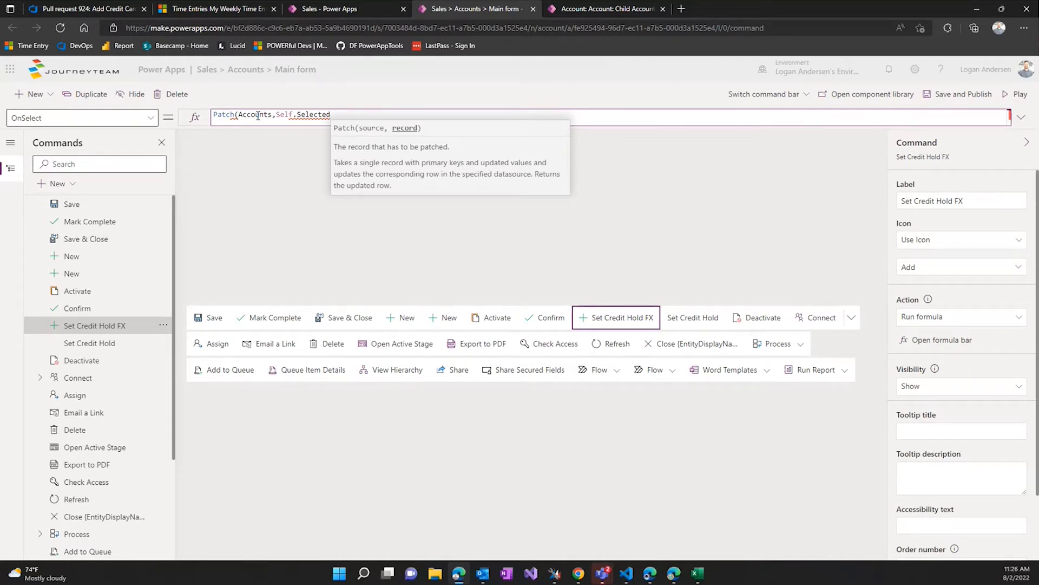
type(".Item")
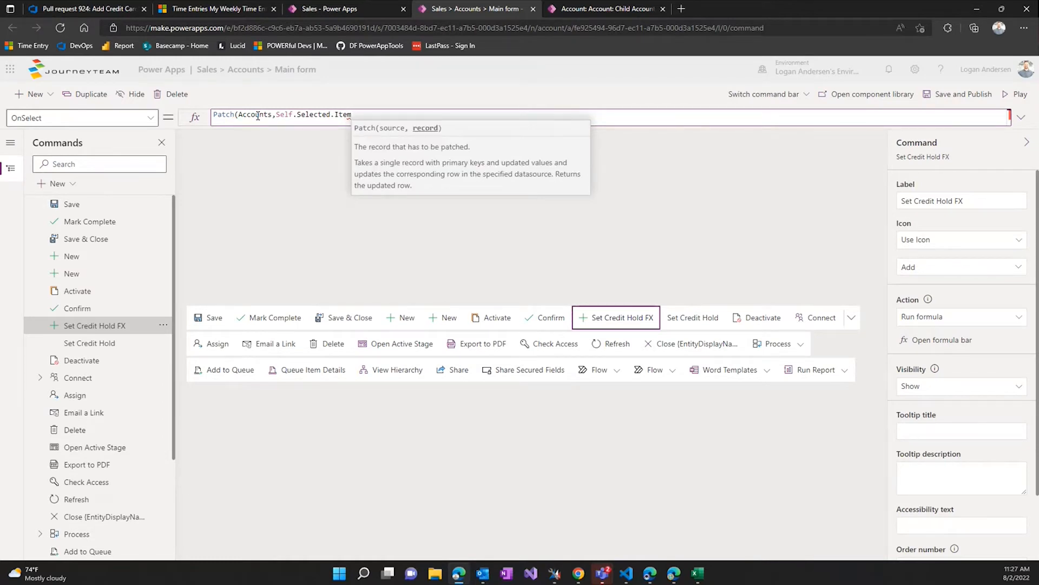
type(",")
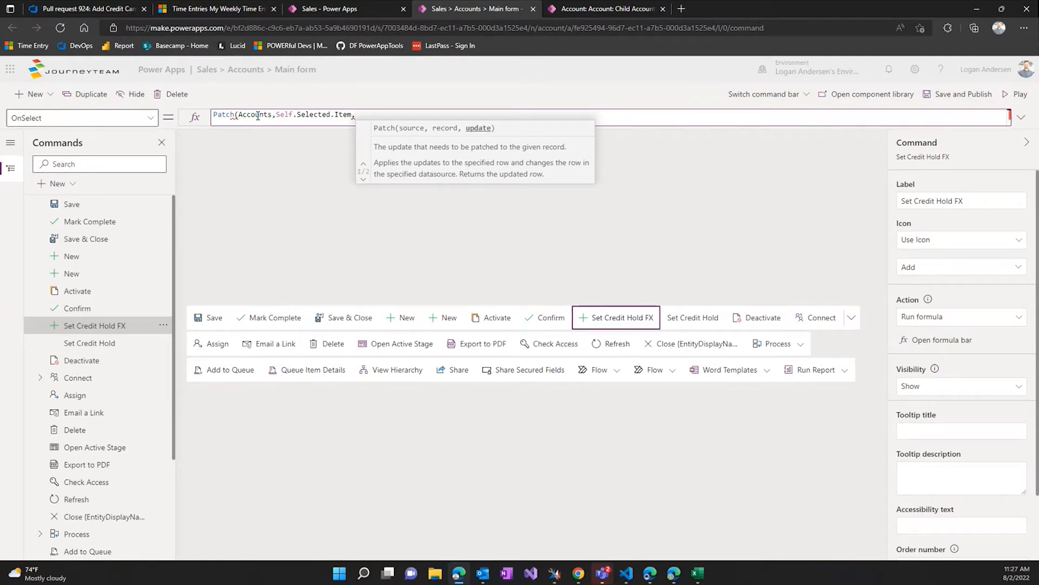
type("{")
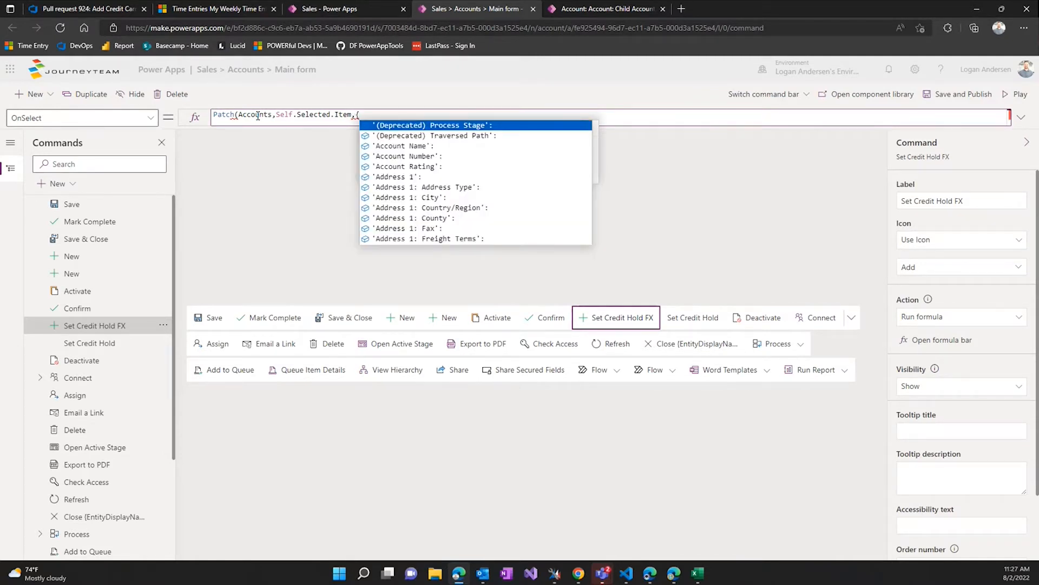
type("cre")
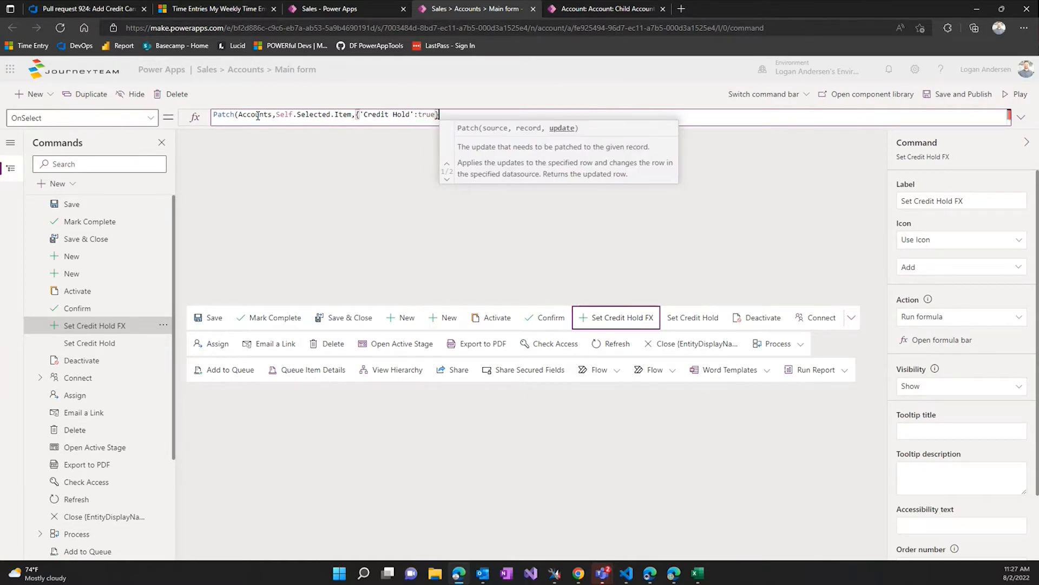
left_click(549, 141)
type("})")
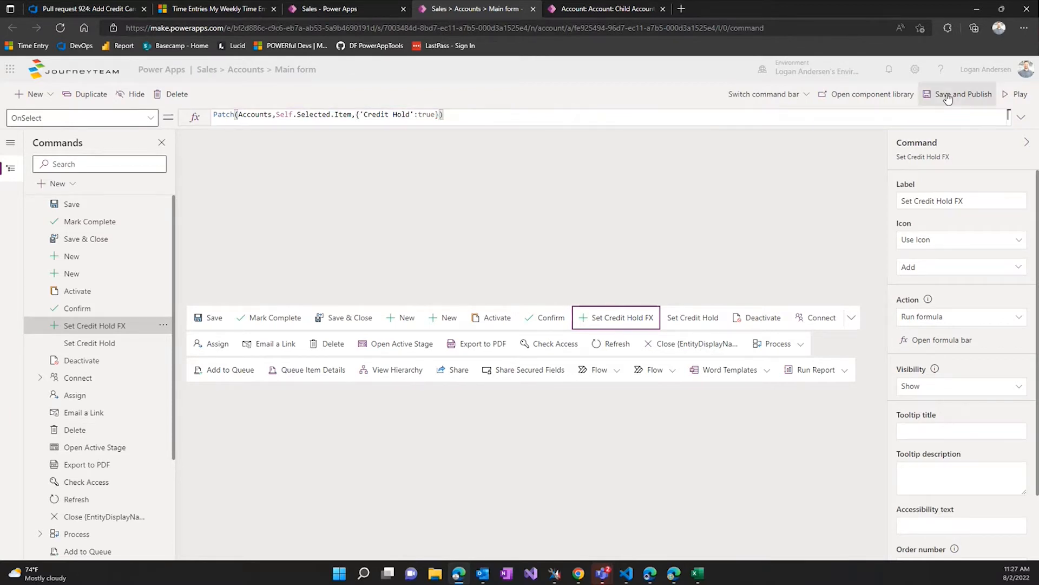
Save and publish the command bar changes and wait for publishing to finish
left_click(963, 93)
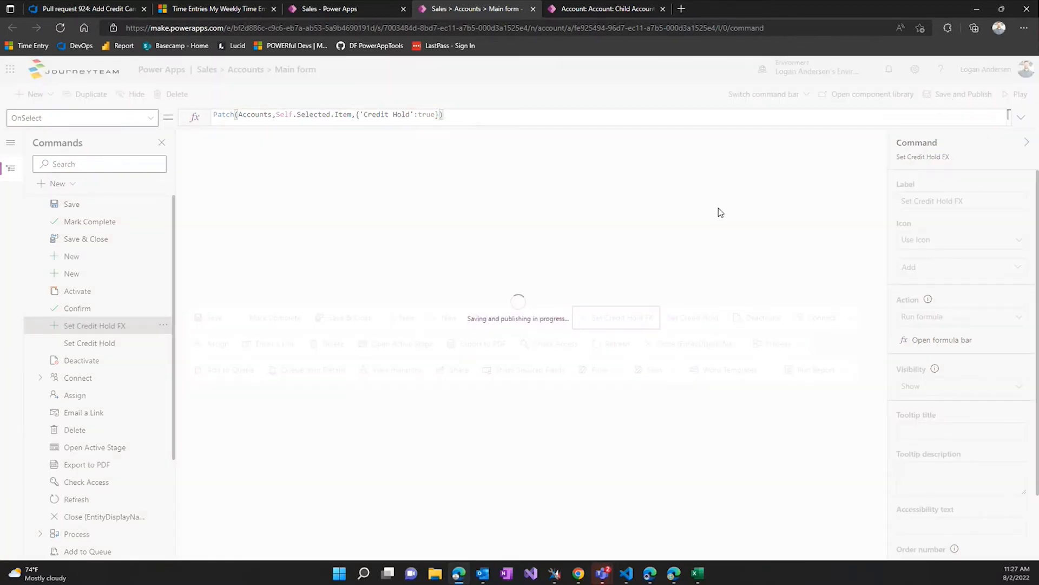
mouse_move(656, 263)
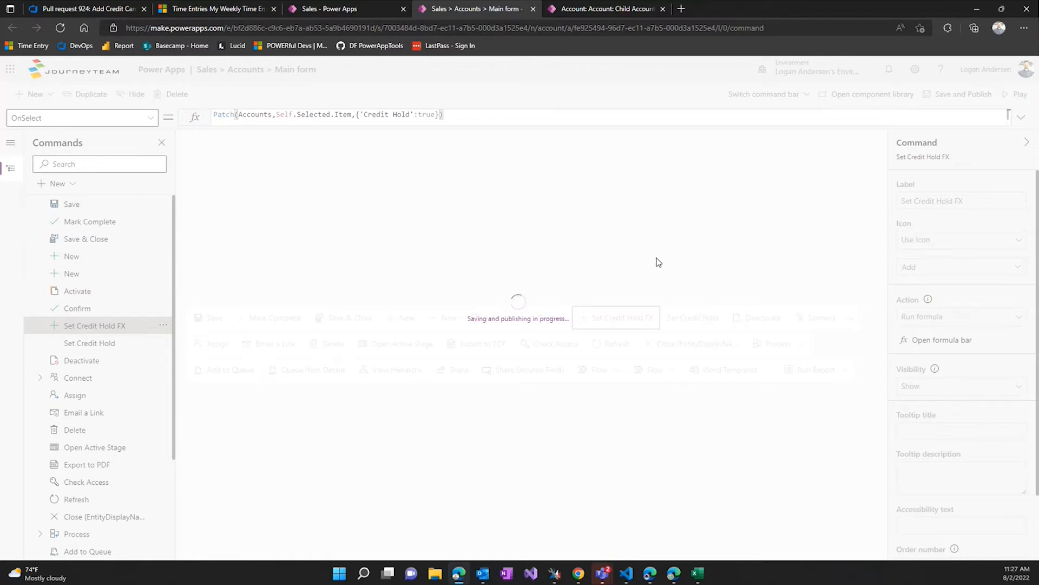
mouse_move(652, 274)
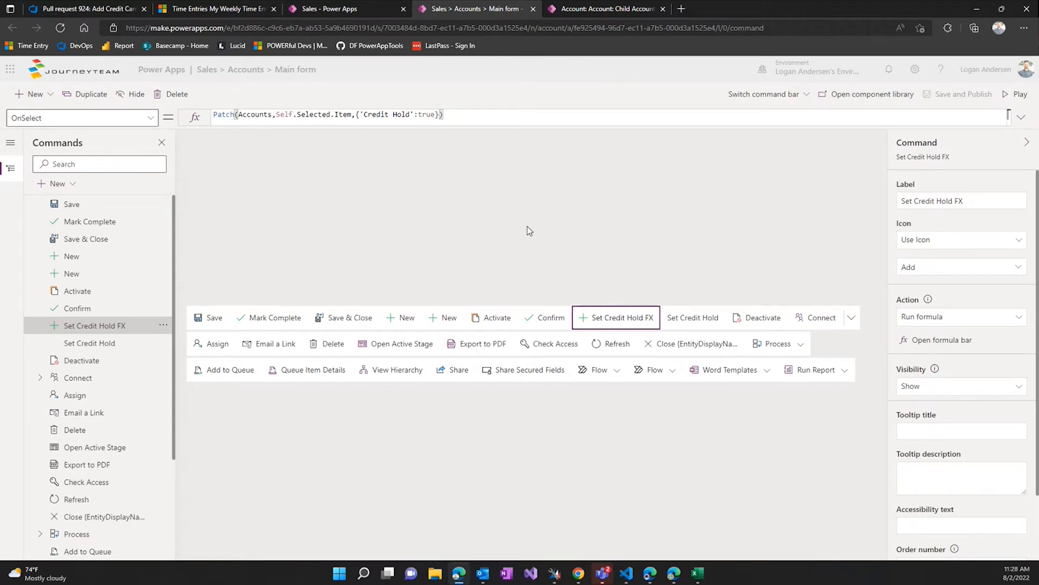
left_click(491, 117)
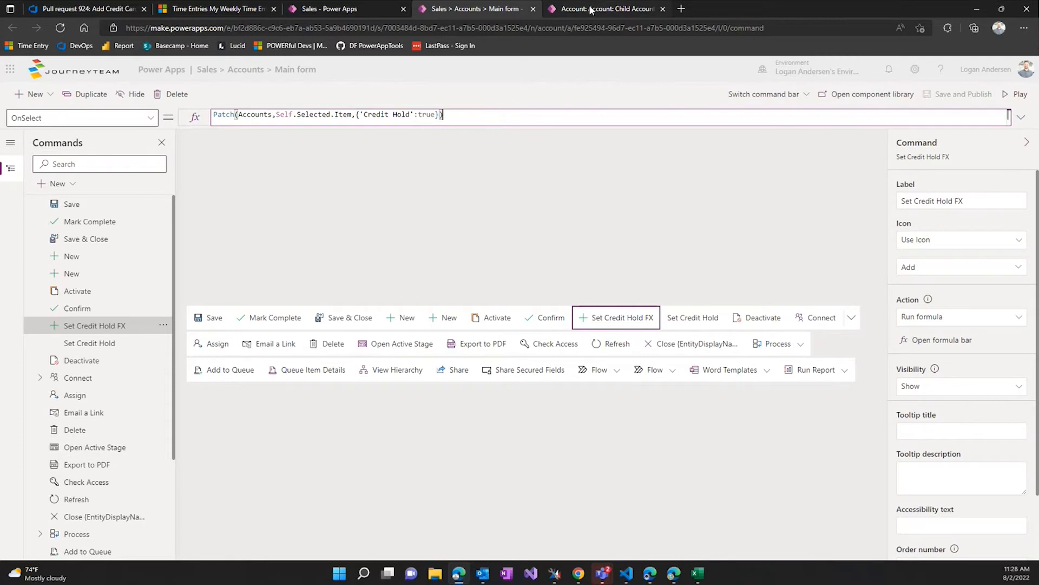
On Child Account 1, run Set Credit Hold FX, then reset Credit Hold to No and save
left_click(605, 9)
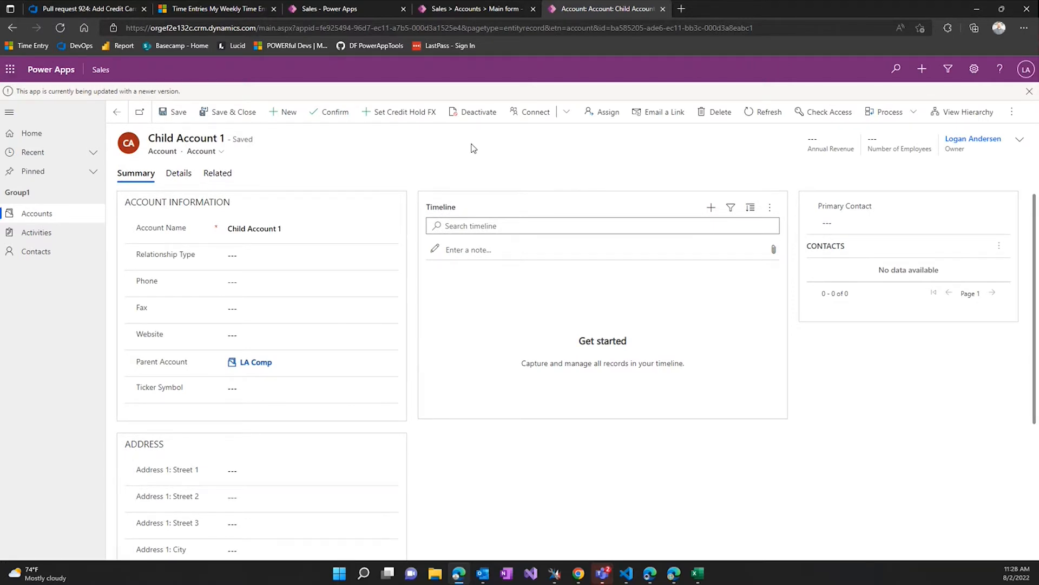
mouse_move(399, 112)
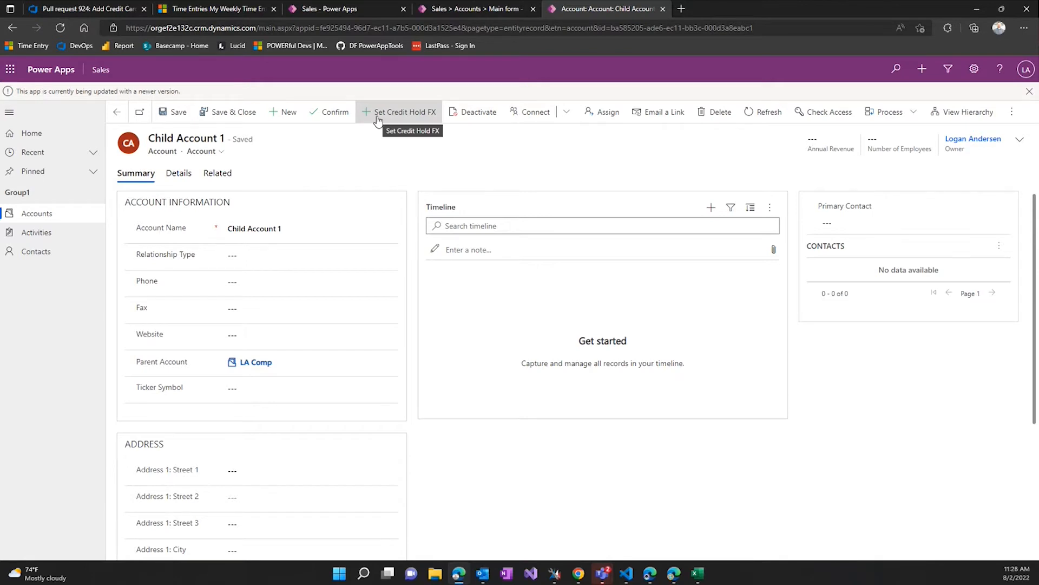
left_click(178, 173)
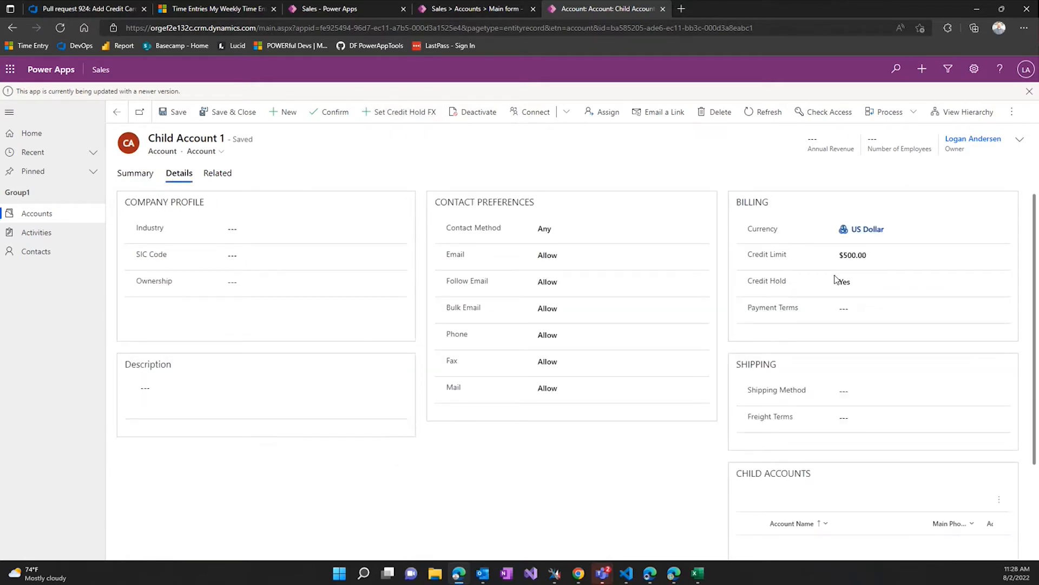
left_click(849, 281)
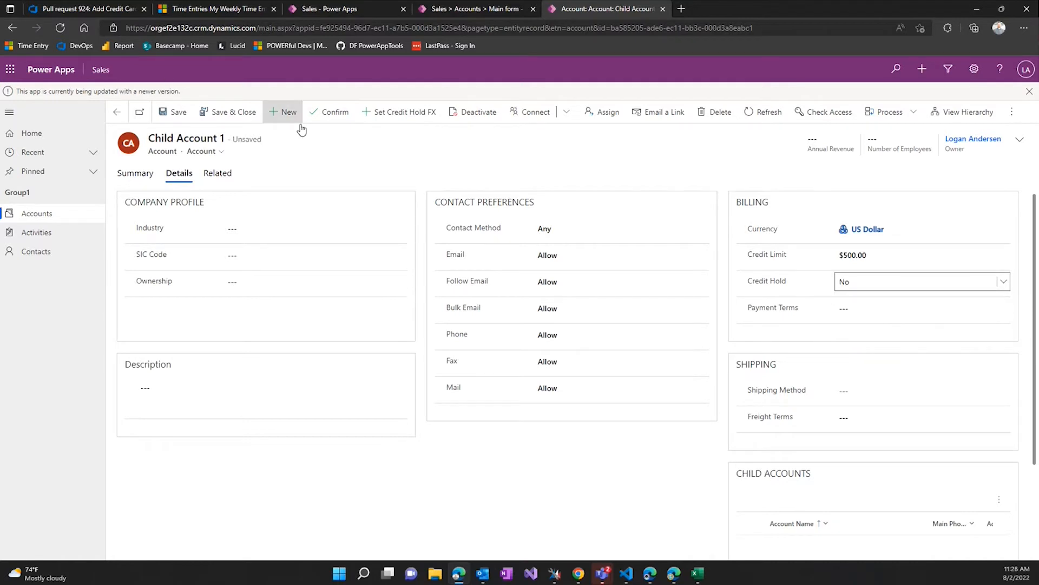
left_click(177, 112)
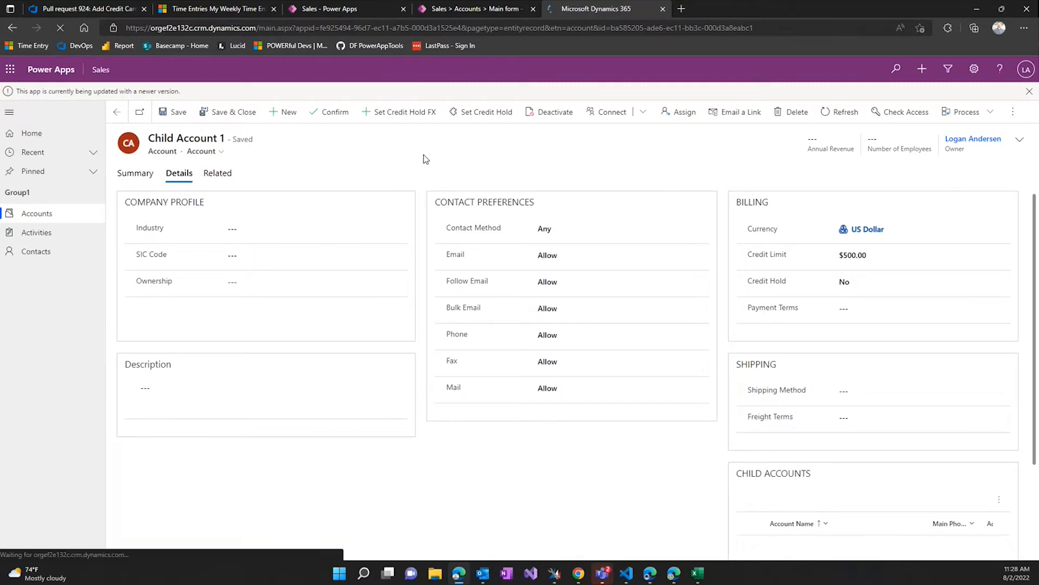
Reload the record, run Set Credit Hold FX again and check Credit Hold is Yes
left_click(135, 174)
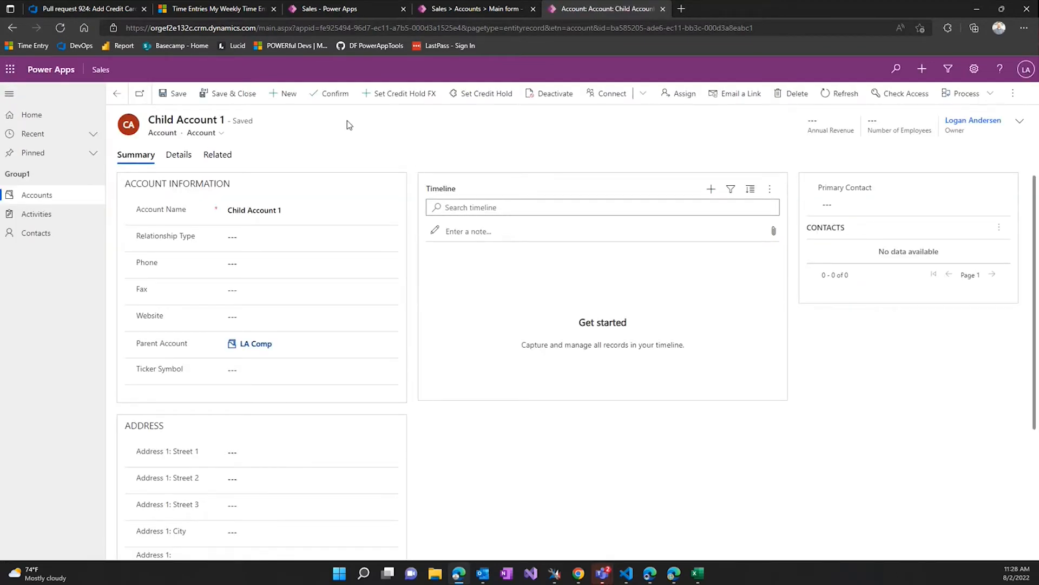
left_click(178, 155)
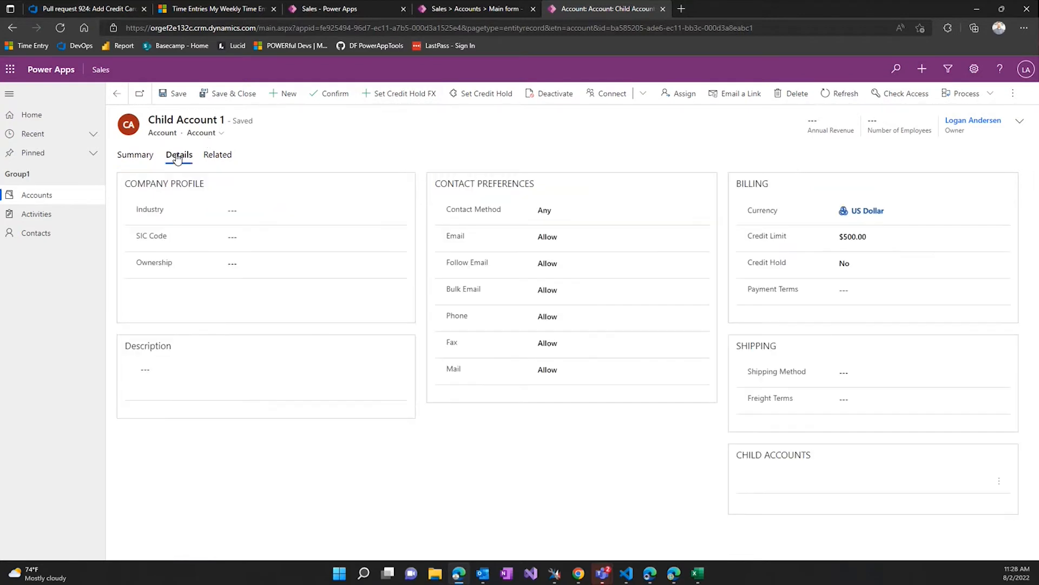
left_click(398, 93)
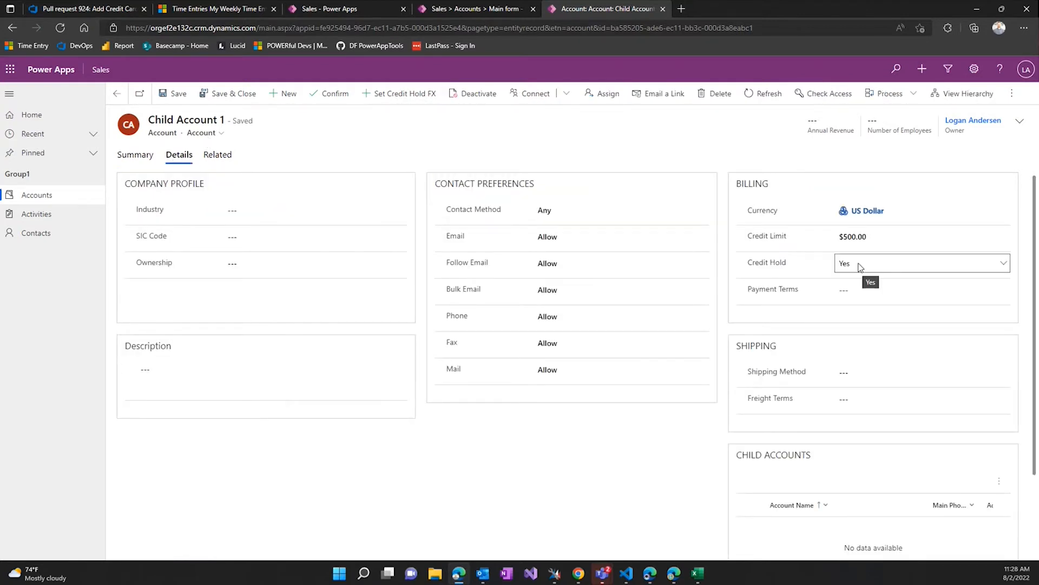
left_click(298, 141)
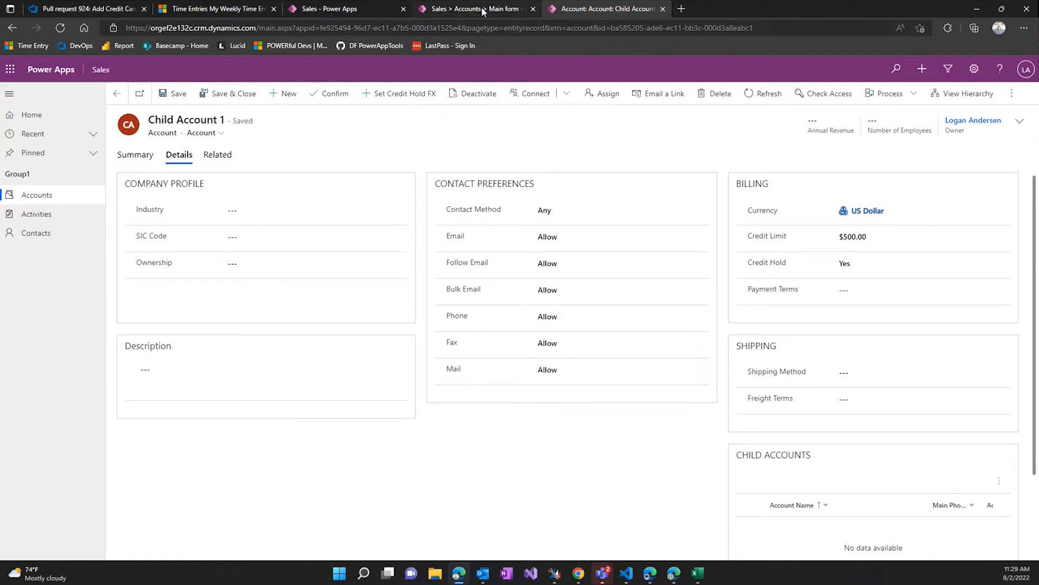
Show the command on condition with Visible formula !Self.Selected.Item.'Credit Hold'
left_click(474, 8)
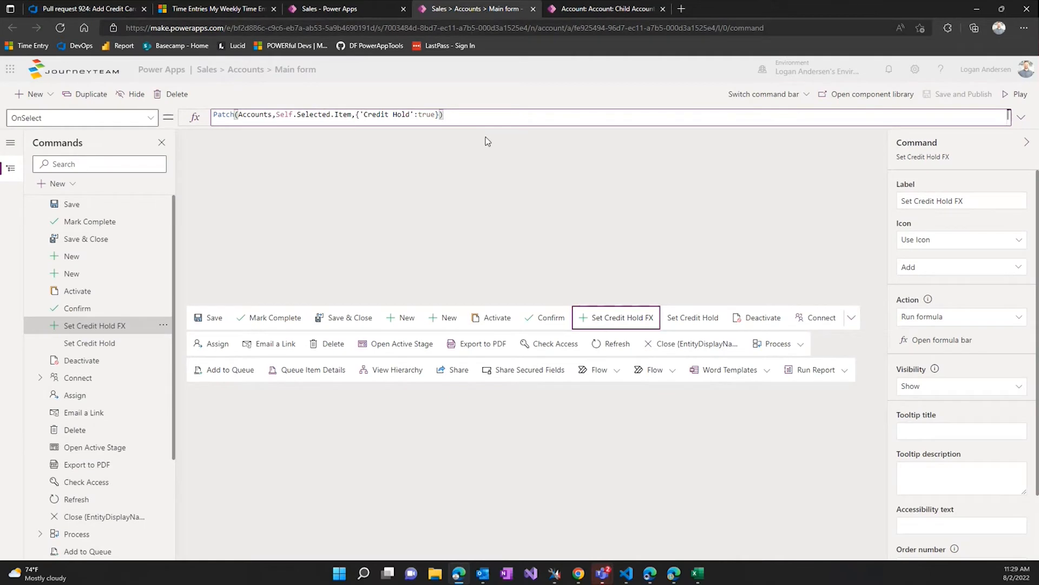
mouse_move(481, 142)
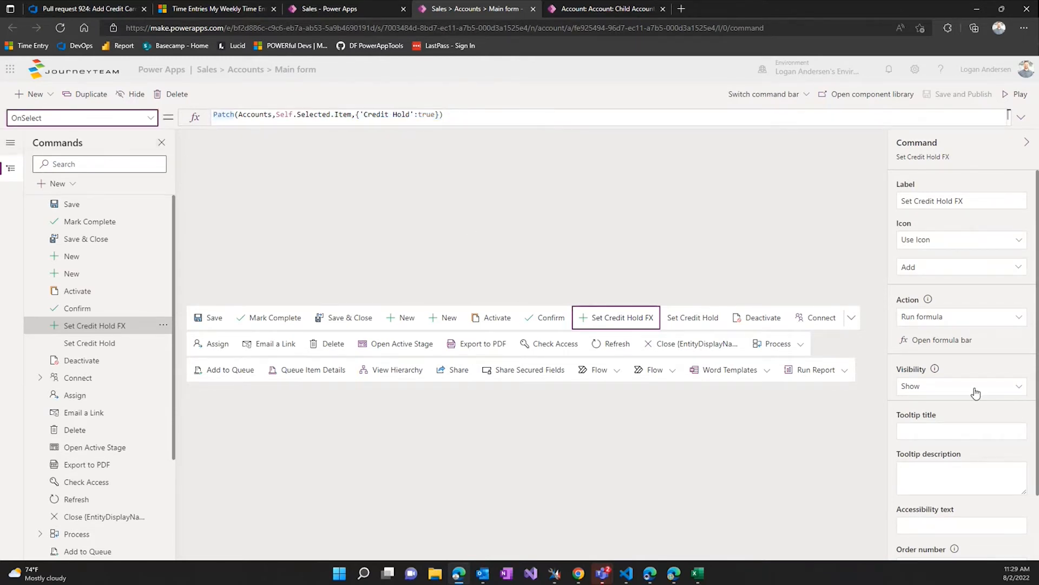
left_click(961, 386)
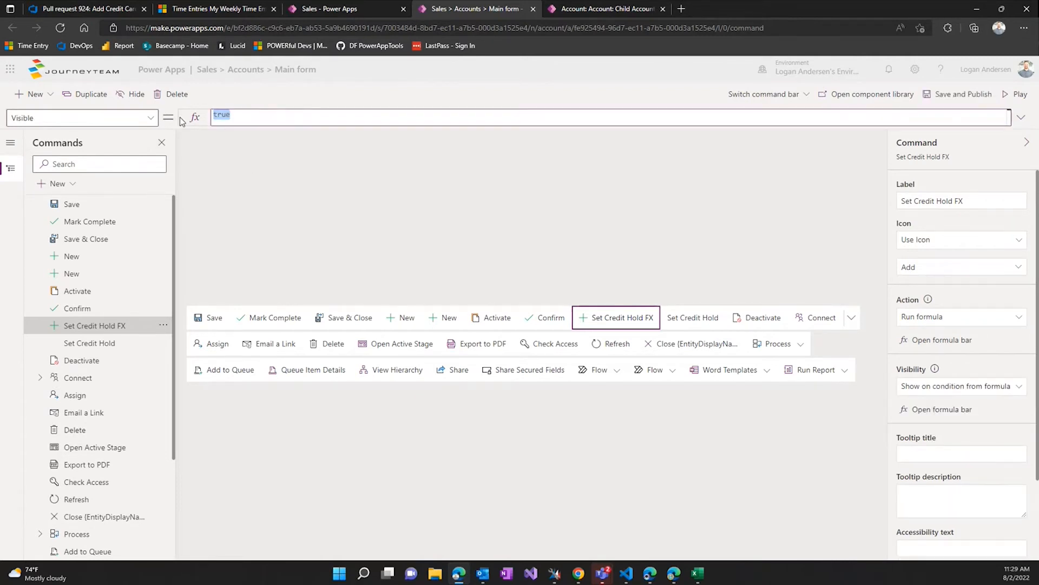
type("If(")
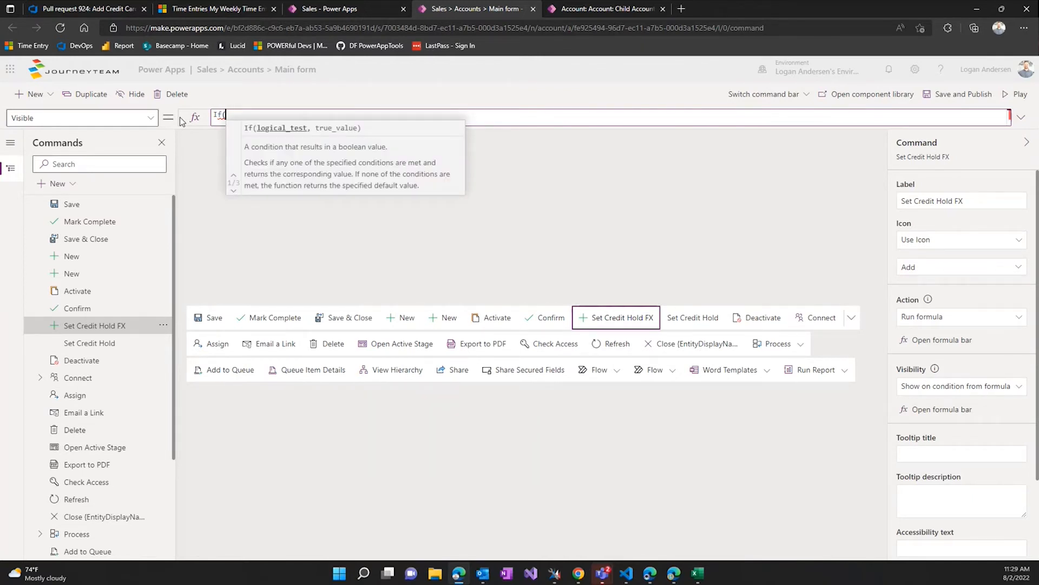
type("s")
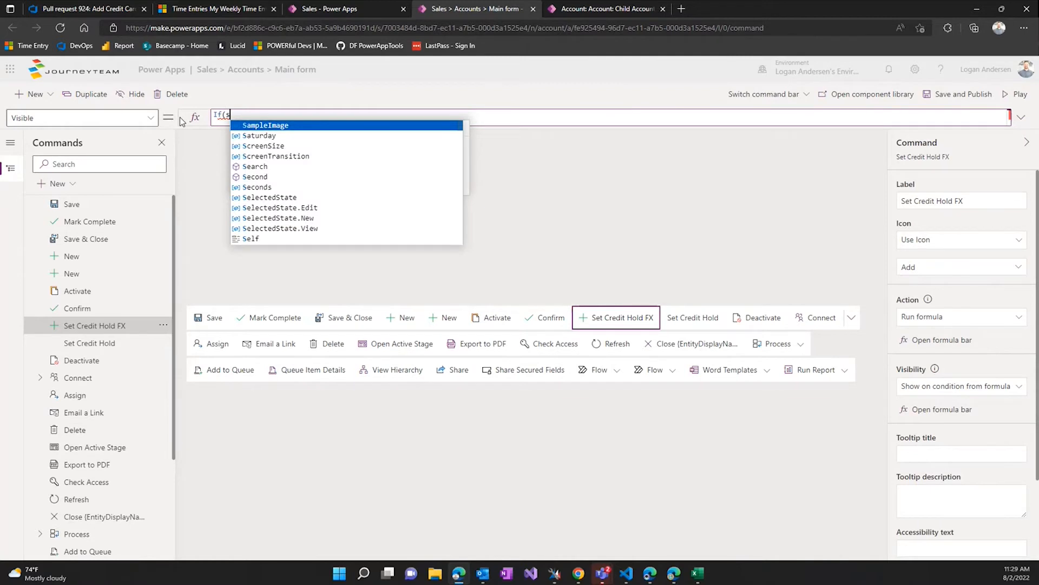
type("elf.sel")
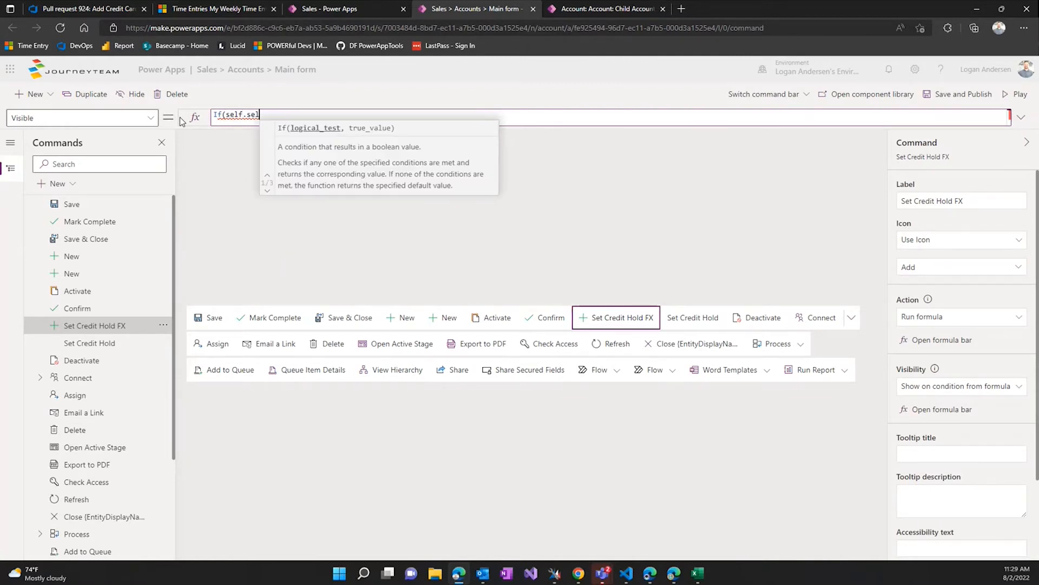
key("Backspace")
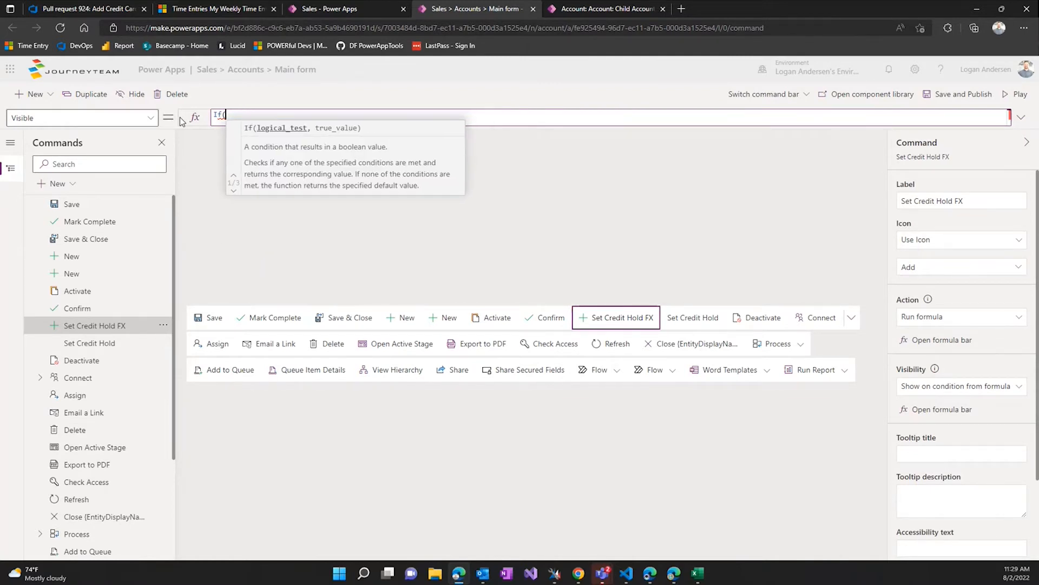
type("Self")
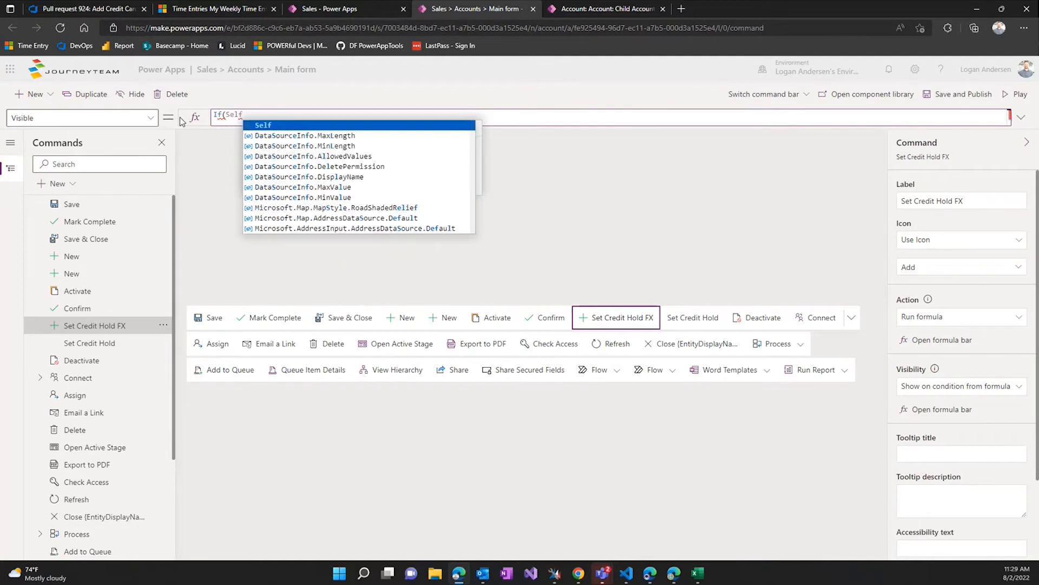
type(".Selected.Item.")
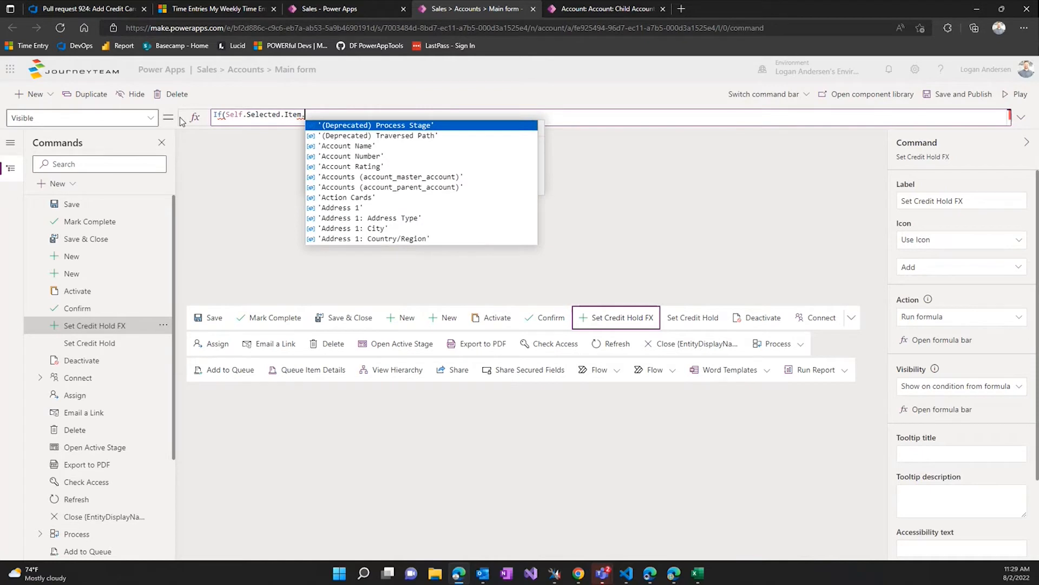
type("cre")
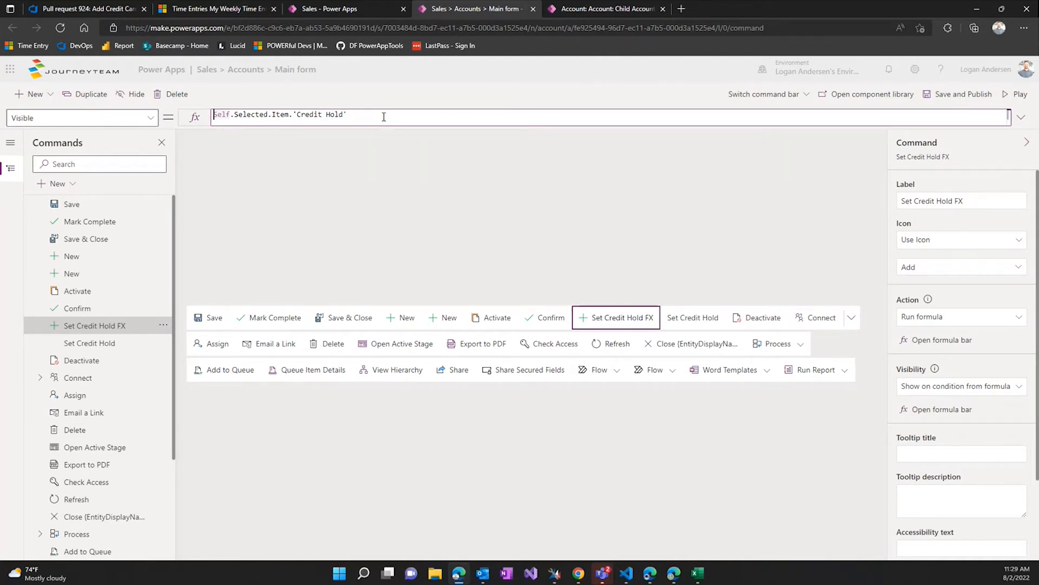
type("!")
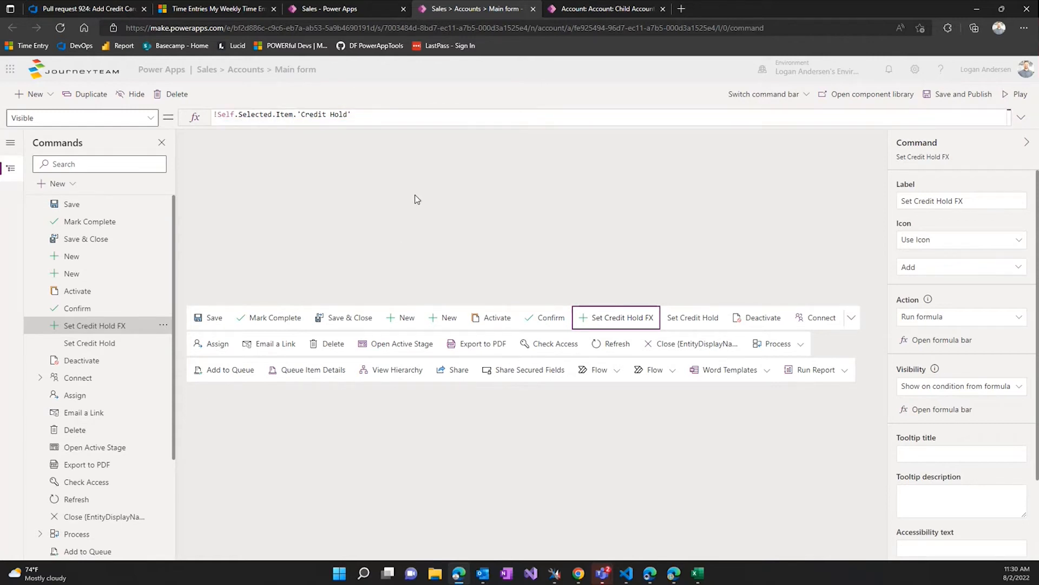
mouse_move(494, 170)
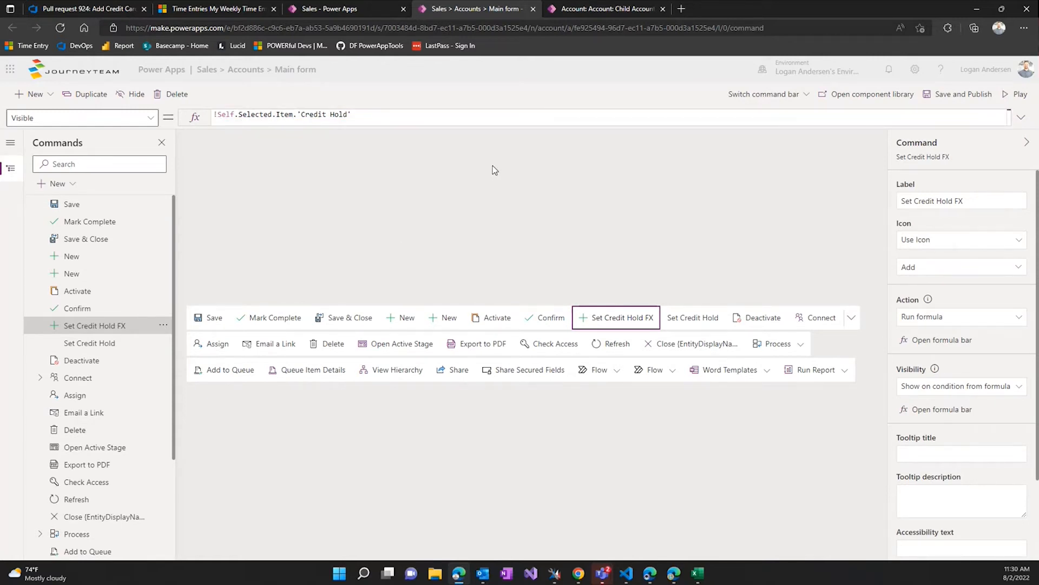
mouse_move(550, 269)
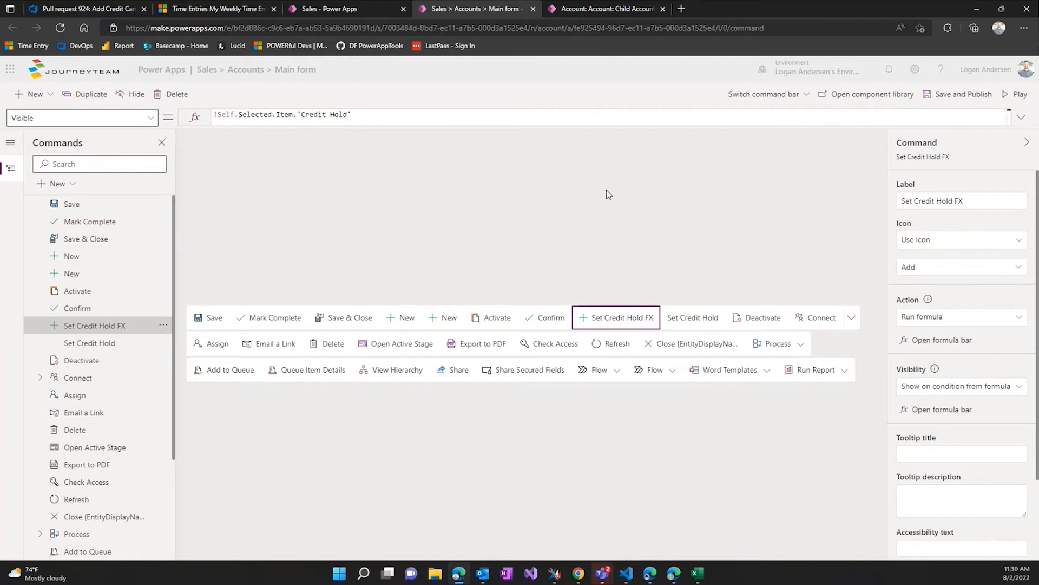
mouse_move(239, 178)
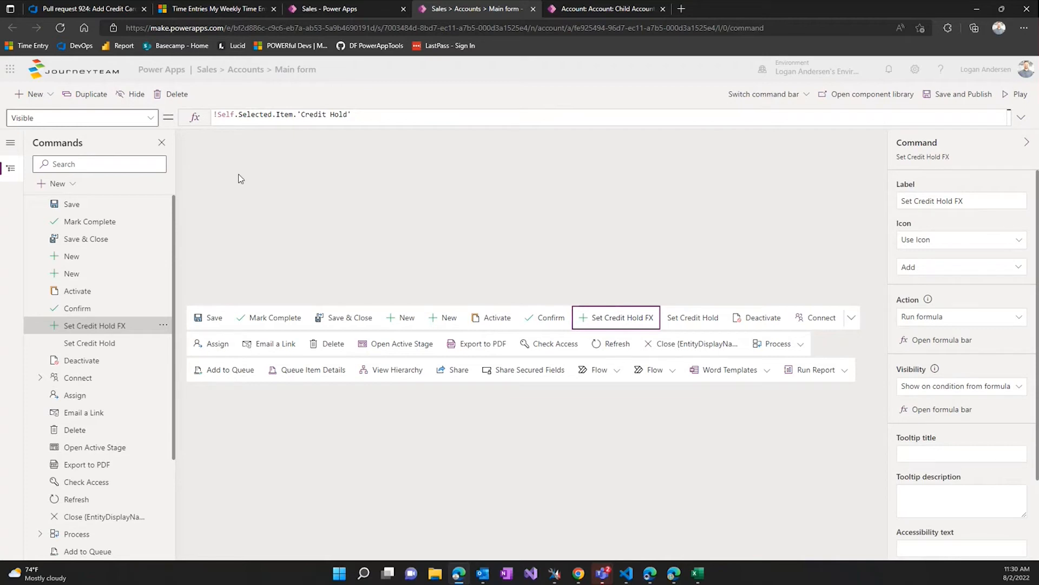
mouse_move(261, 259)
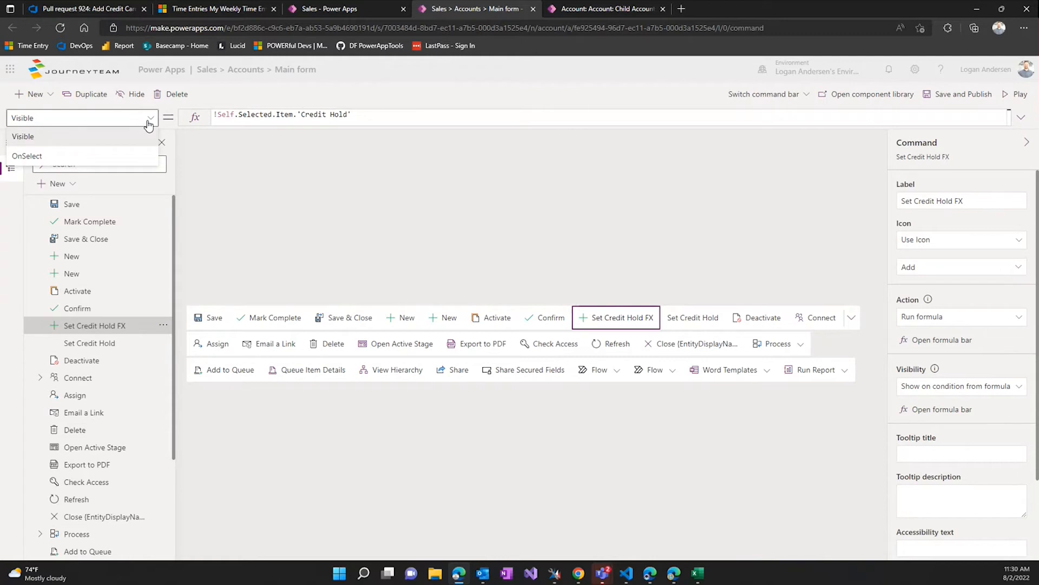
Wrap the OnSelect Patch in If(Confirm("Are you sure"), ...)
left_click(27, 156)
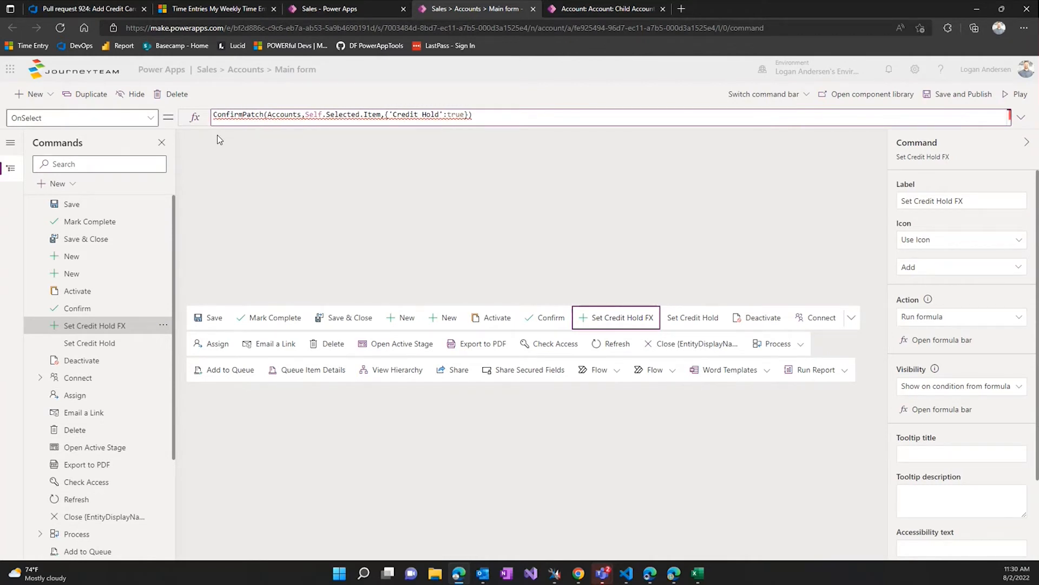
left_click(245, 114)
type("(\"Are you sure")
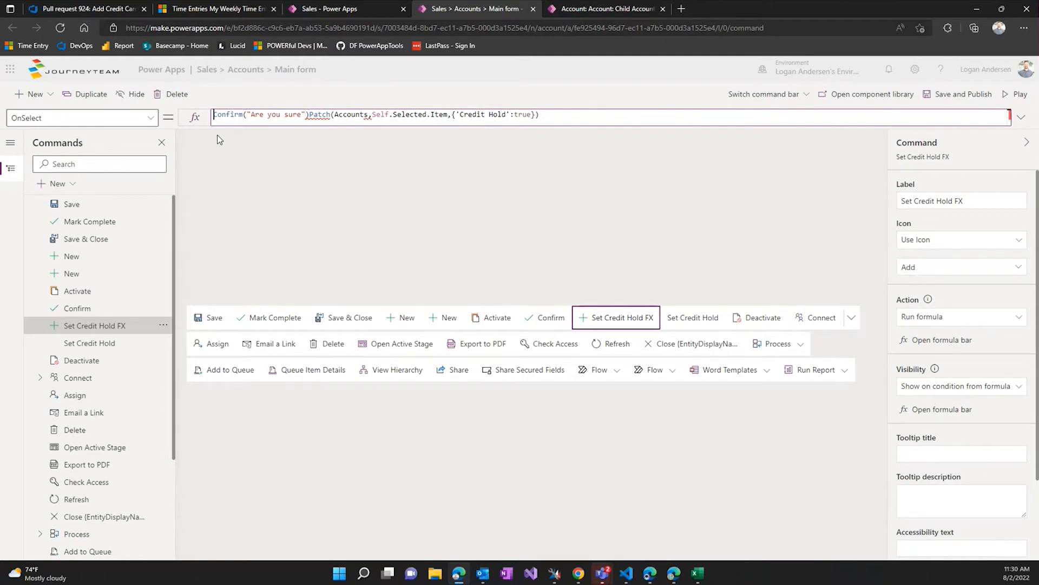
type("If(")
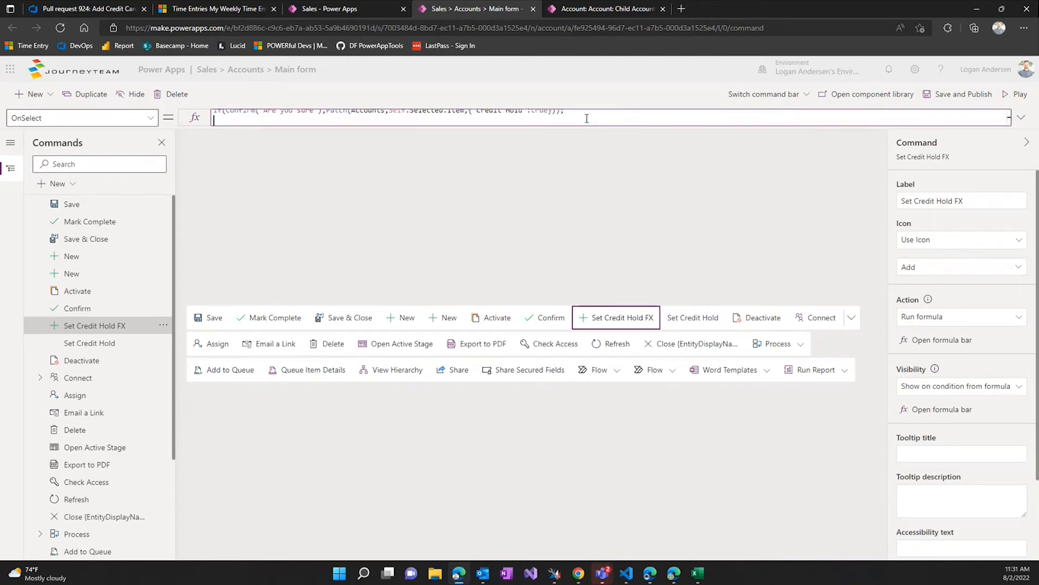
Add Notify("Credit hold set", NotificationType.Success, 5000) on a new formula line
type("No")
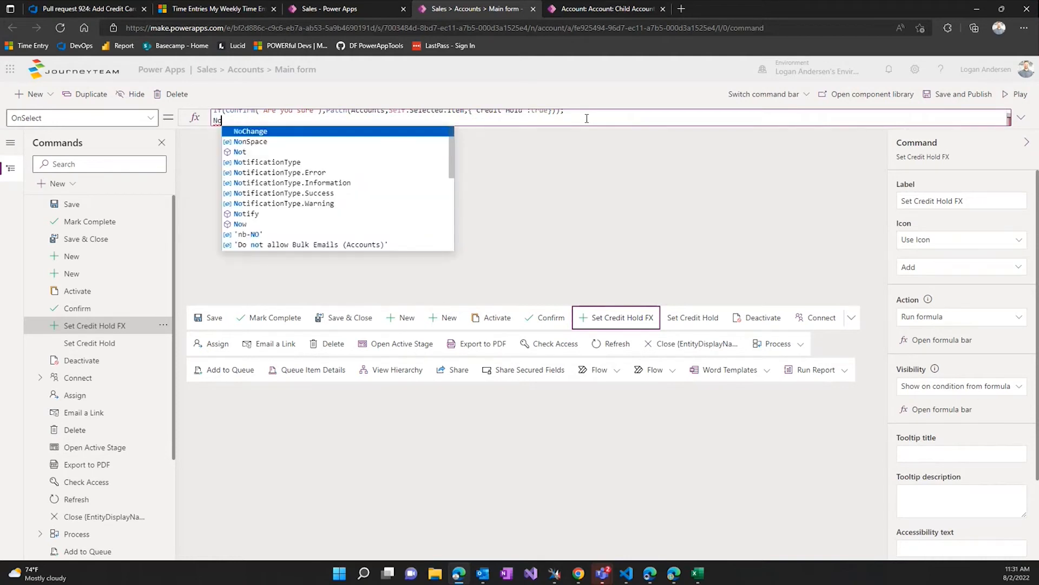
type("Notify(")
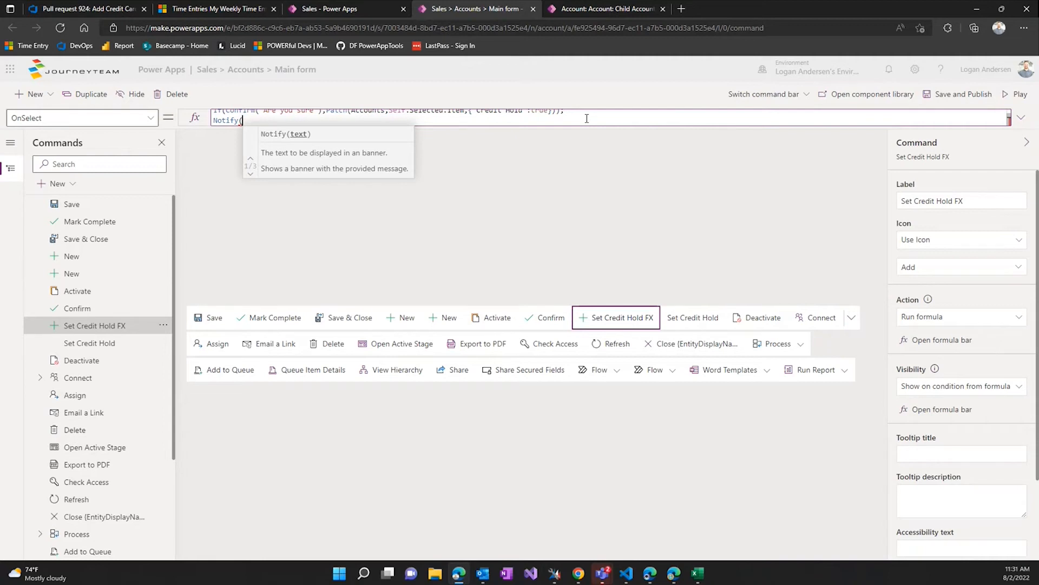
type("\"Credit hold set")
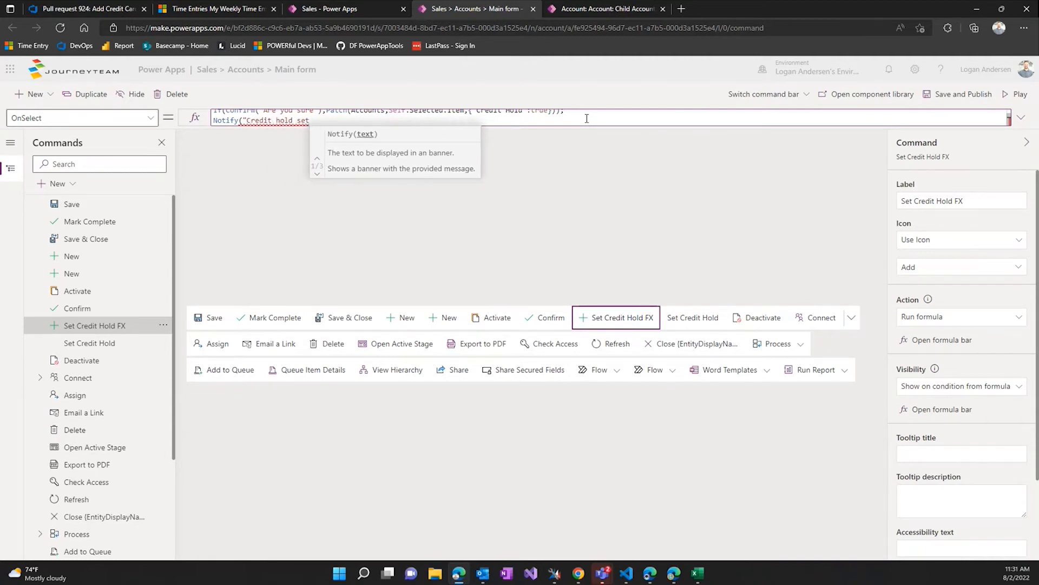
type("\")")
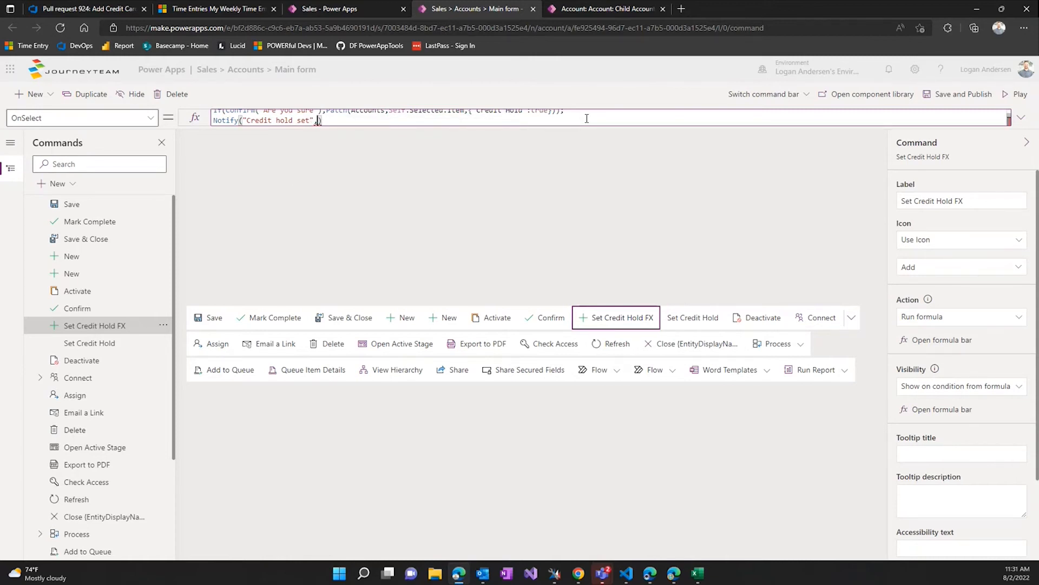
type(",")
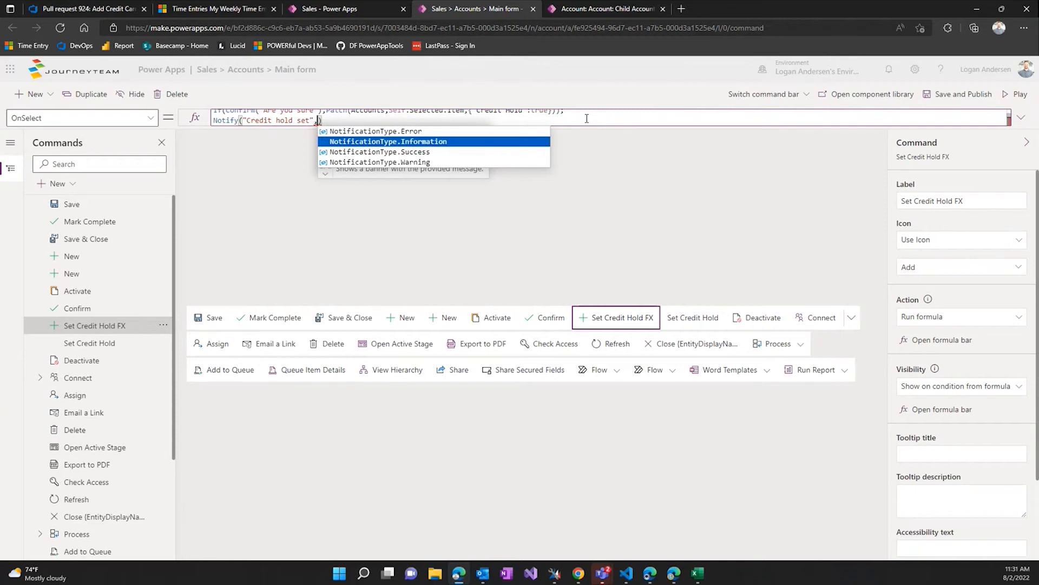
left_click(378, 151)
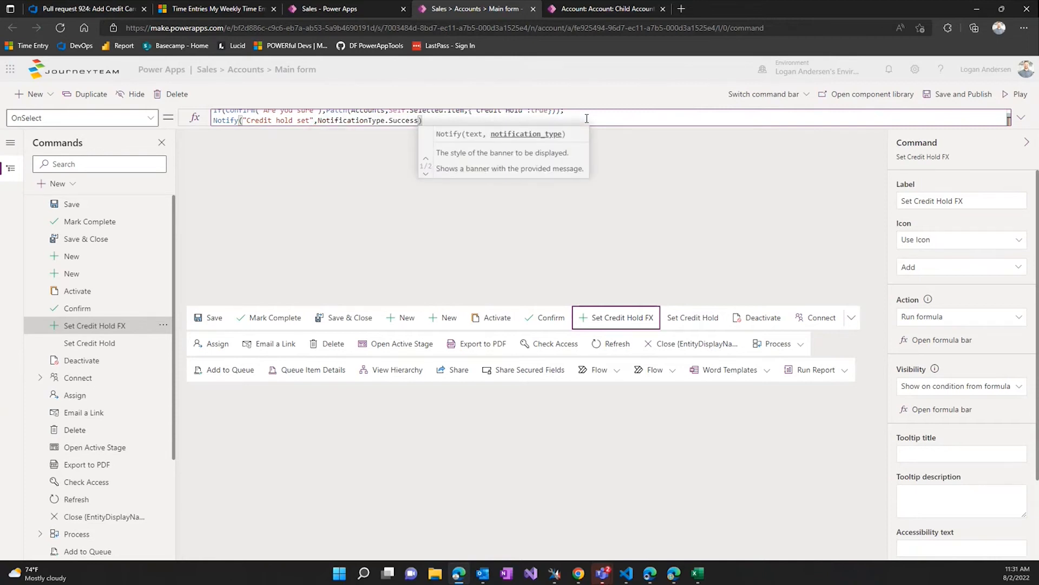
type(",5000")
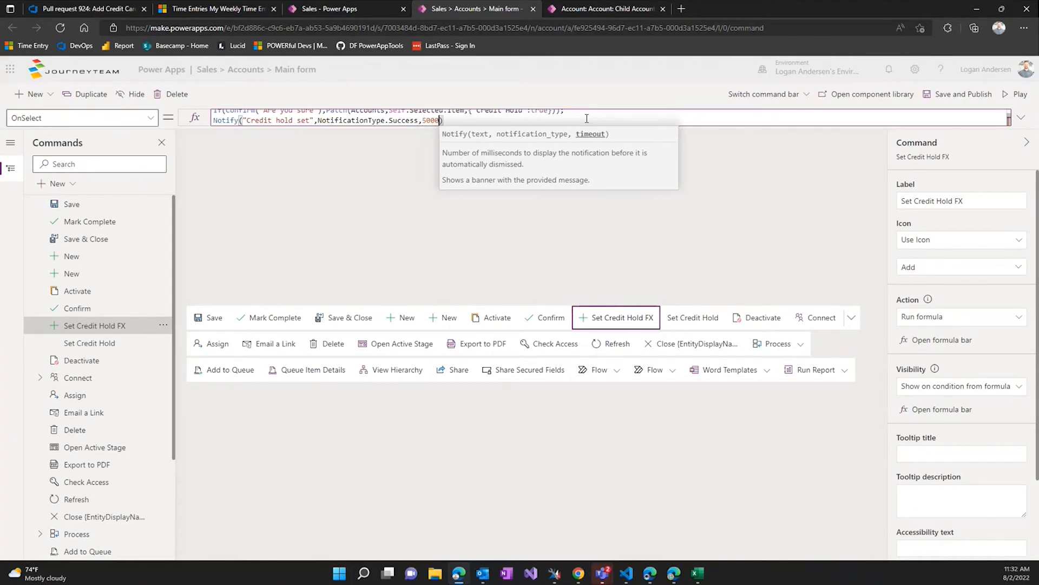
mouse_move(763, 186)
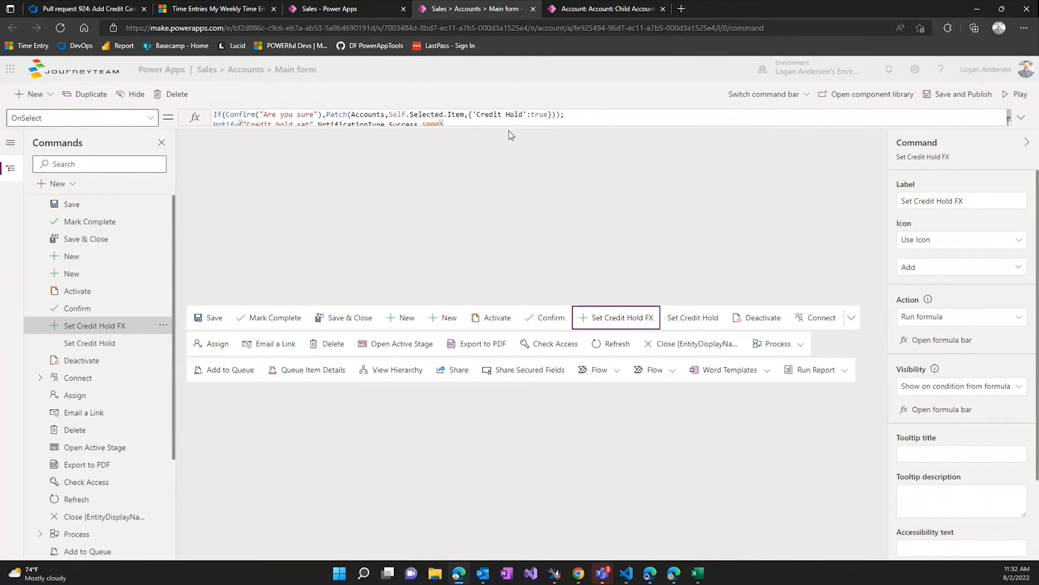
mouse_move(679, 144)
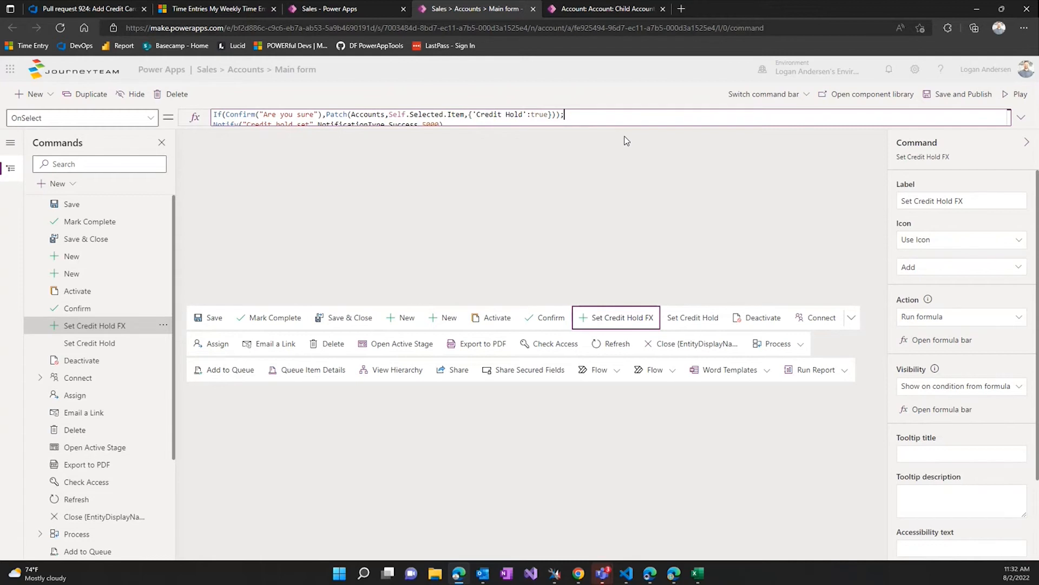
mouse_move(626, 144)
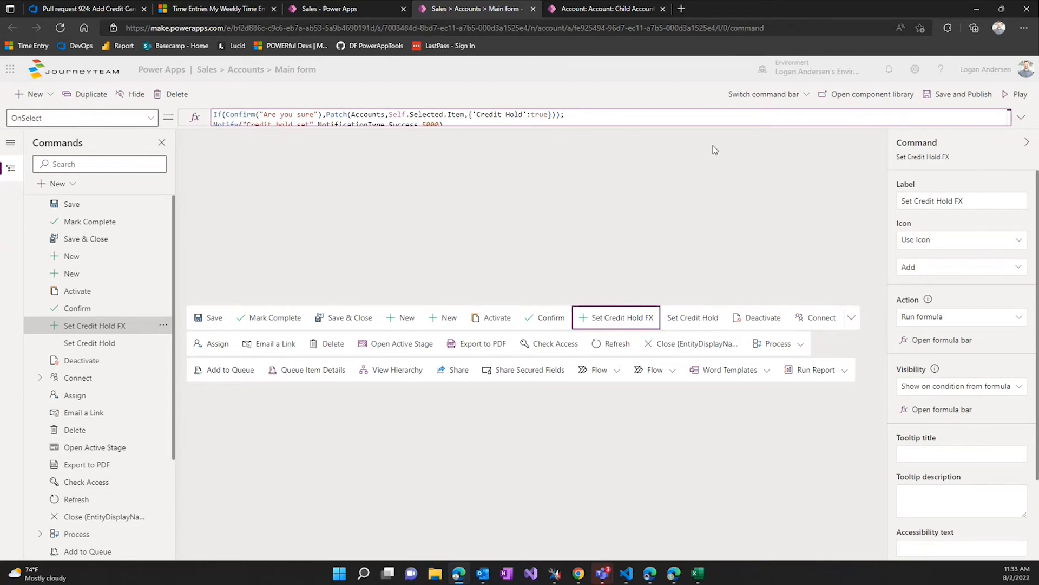
Save and publish the updated Set Credit Hold FX command with its confirmation and notification
left_click(563, 115)
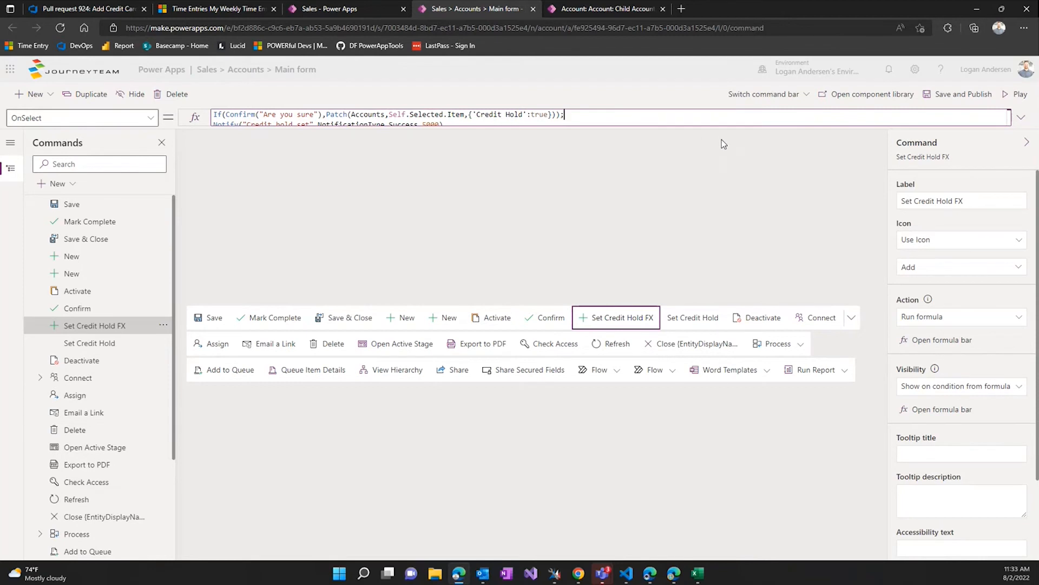
left_click(962, 93)
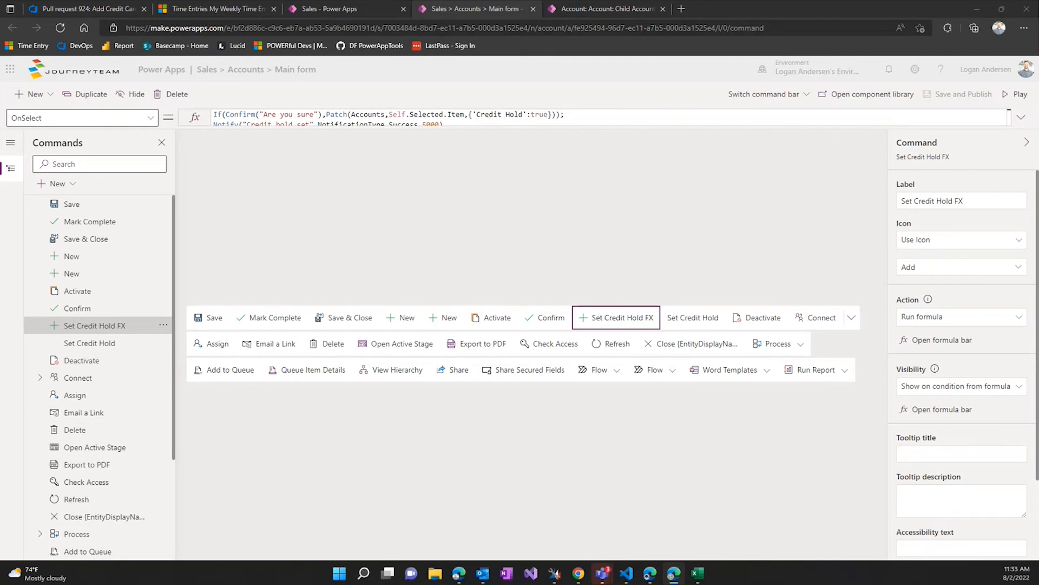
mouse_move(692, 276)
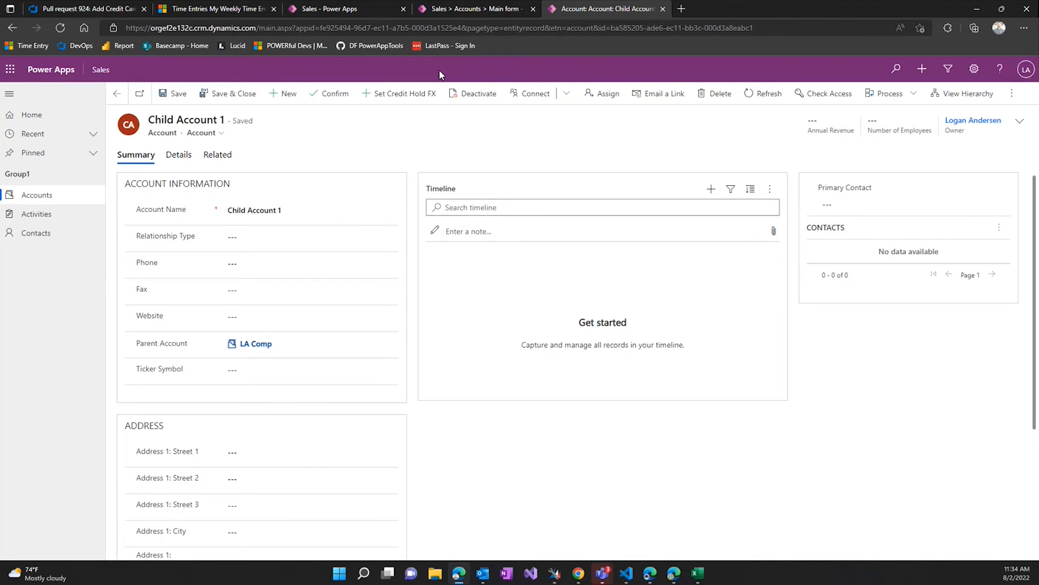
Reset Child Account 1's Credit Hold to No, then run Set Credit Hold FX to make it Yes
left_click(178, 155)
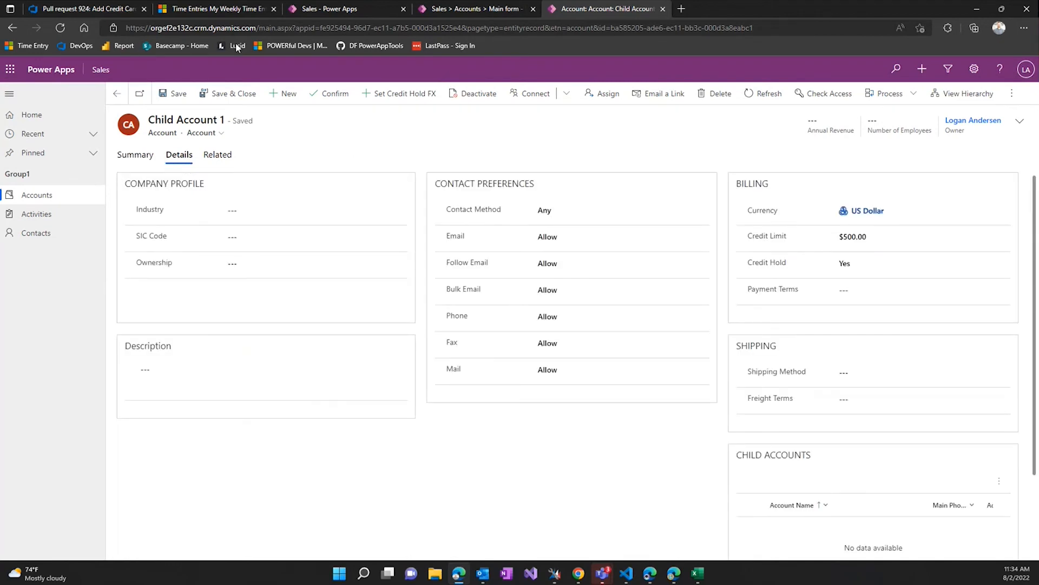
left_click(474, 9)
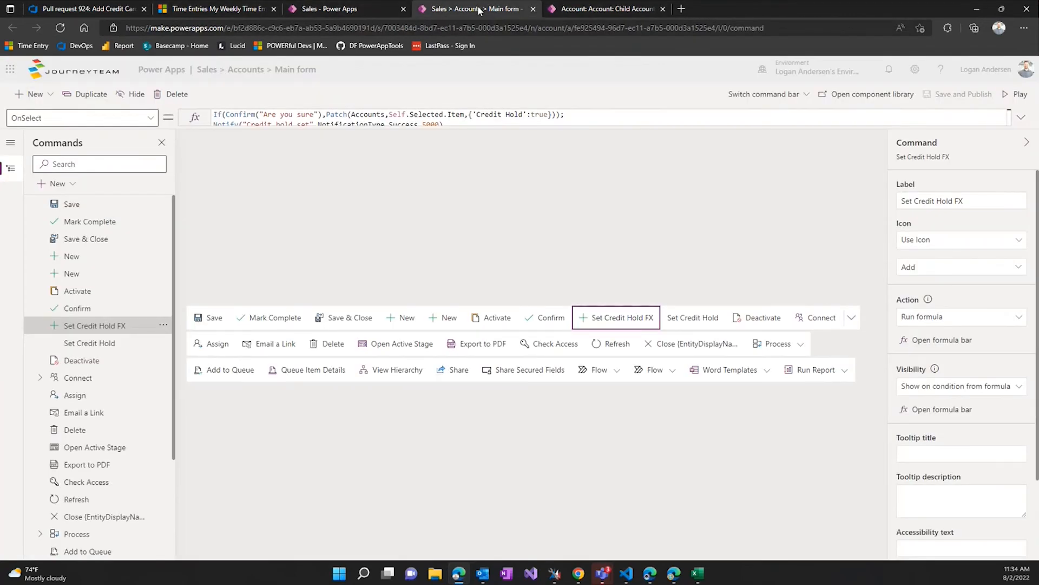
left_click(83, 117)
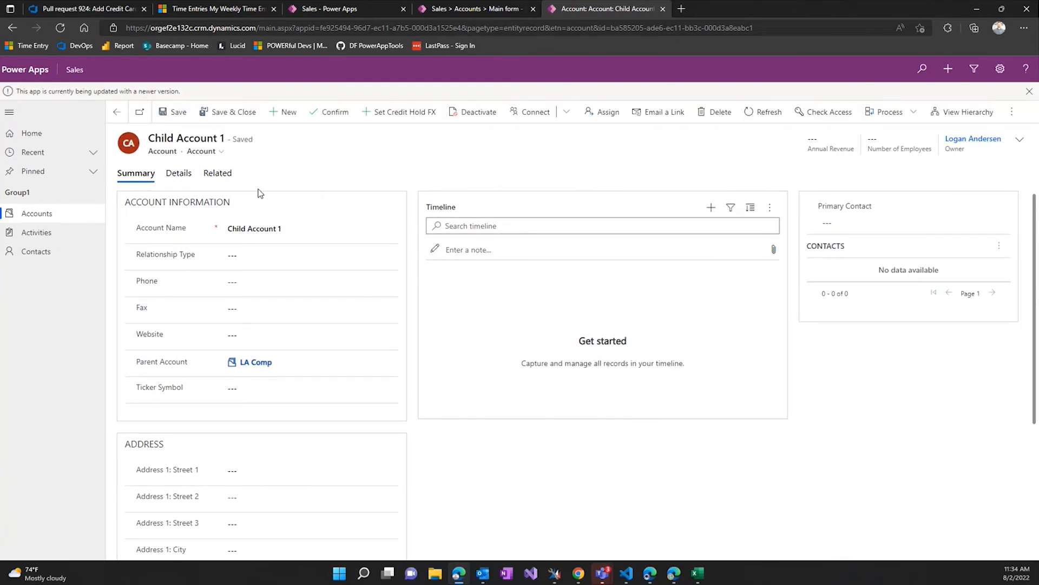
left_click(178, 173)
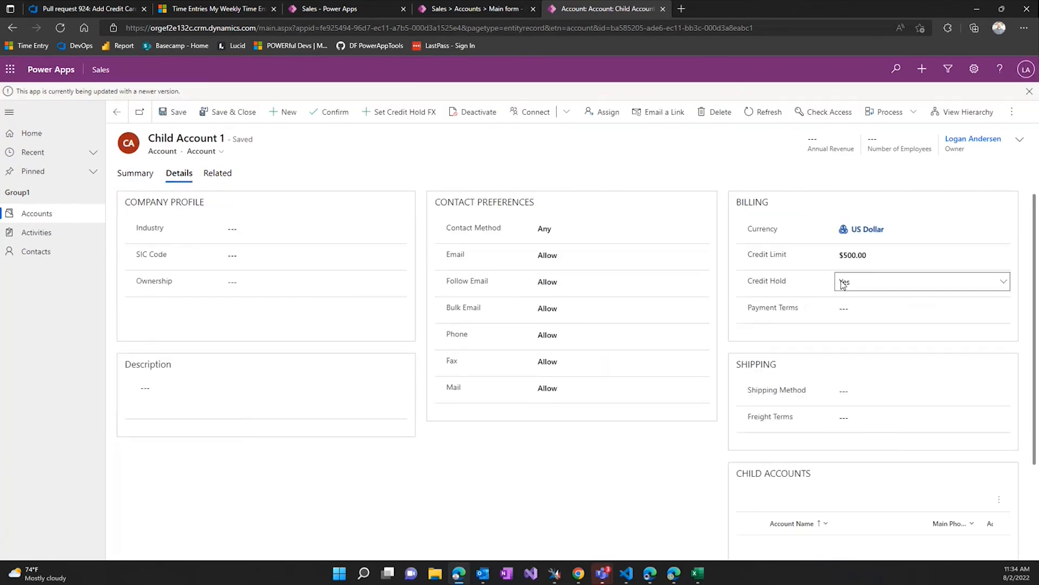
left_click(918, 281)
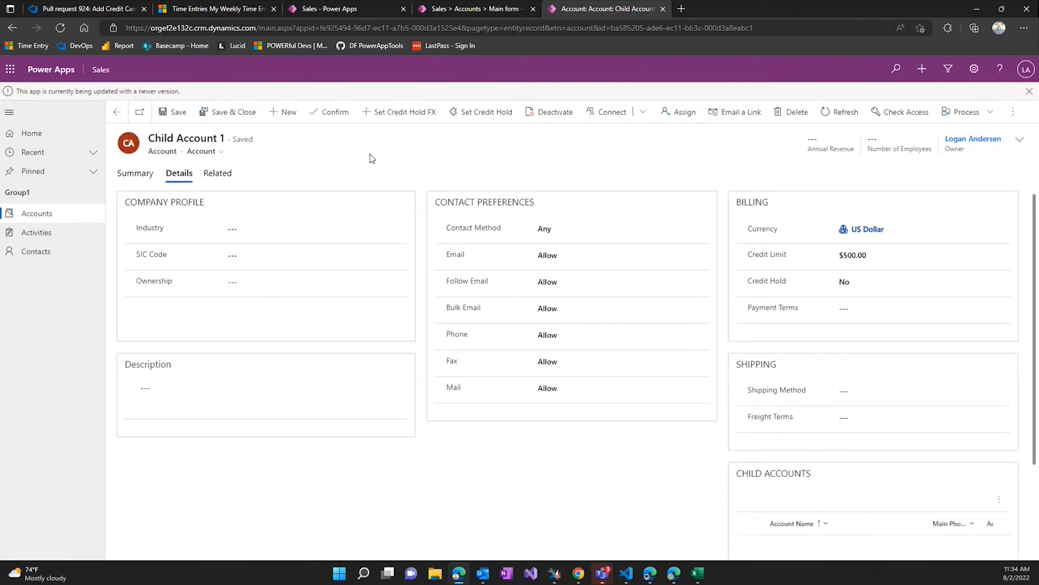
mouse_move(404, 112)
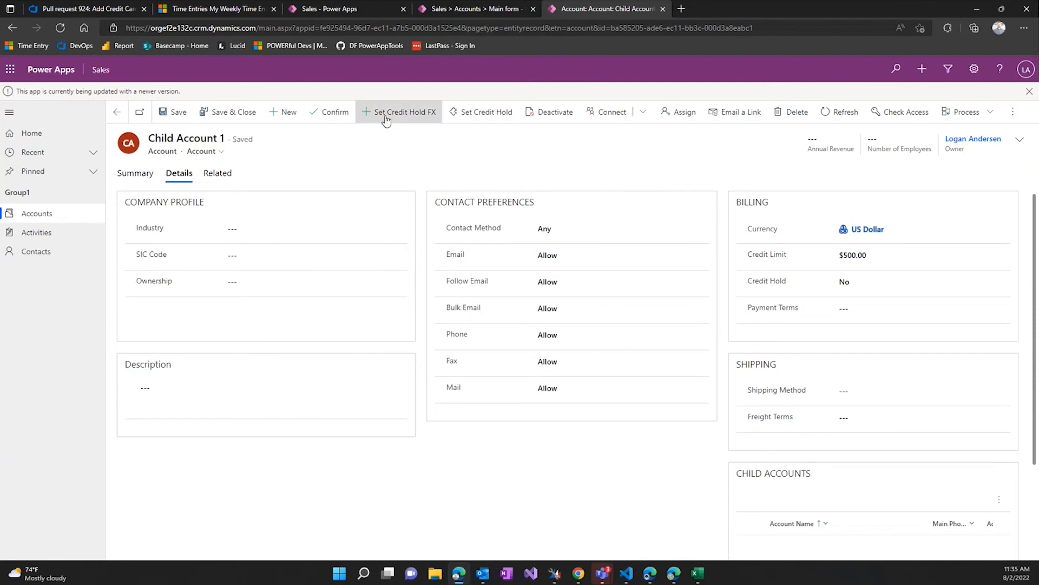
mouse_move(404, 112)
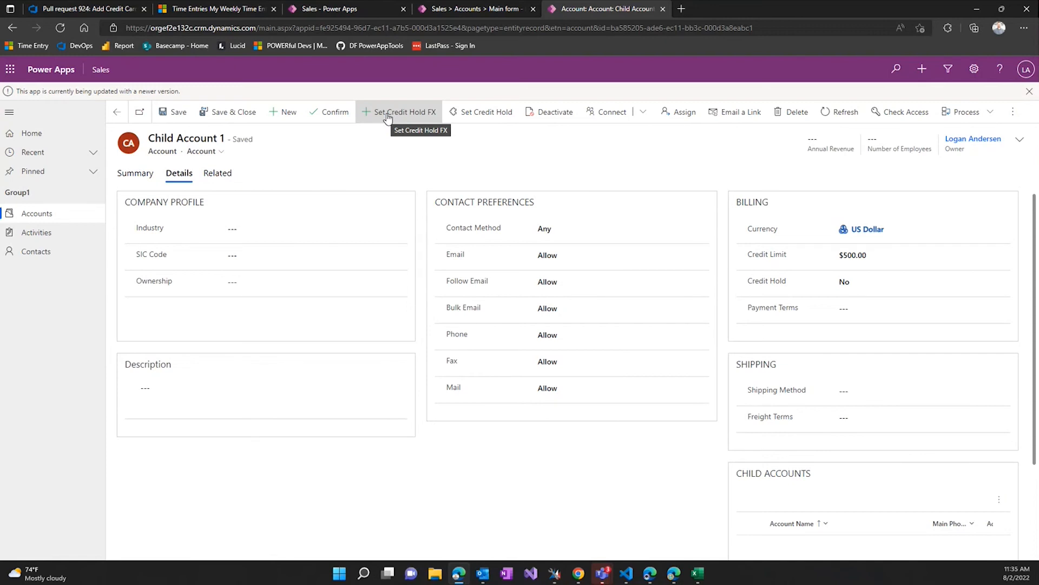
left_click(399, 112)
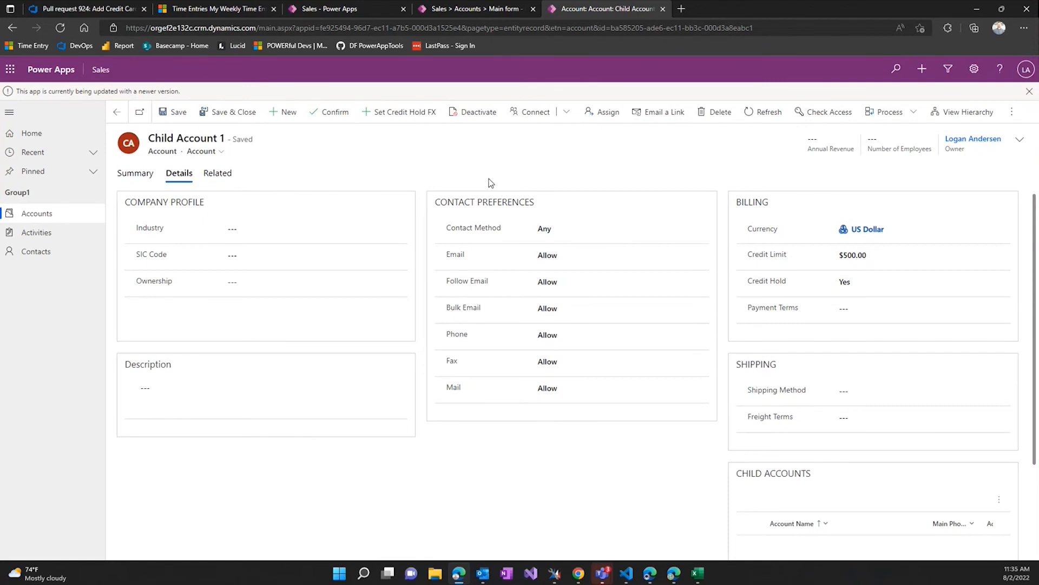
mouse_move(82, 99)
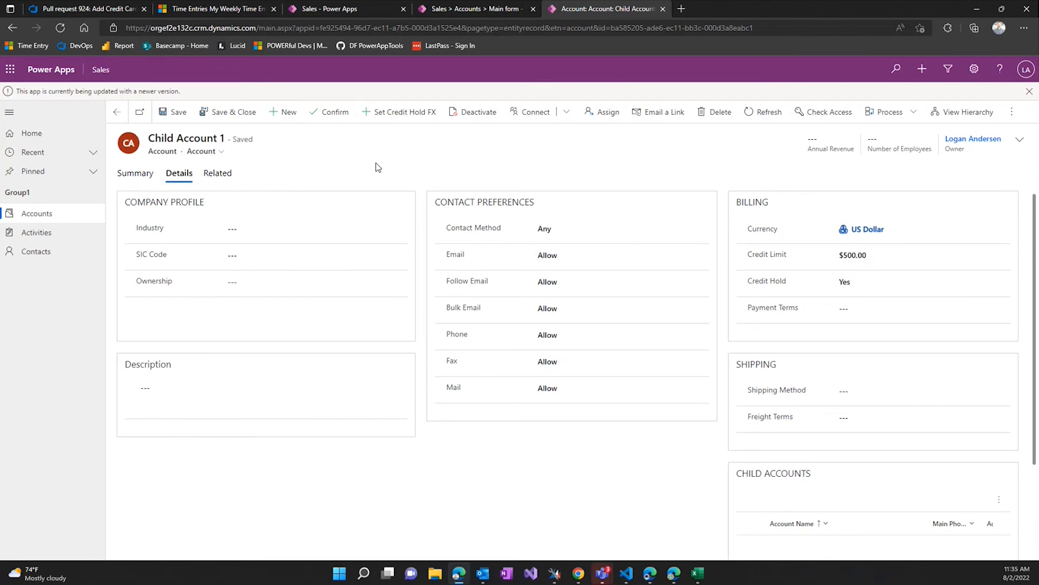
mouse_move(392, 151)
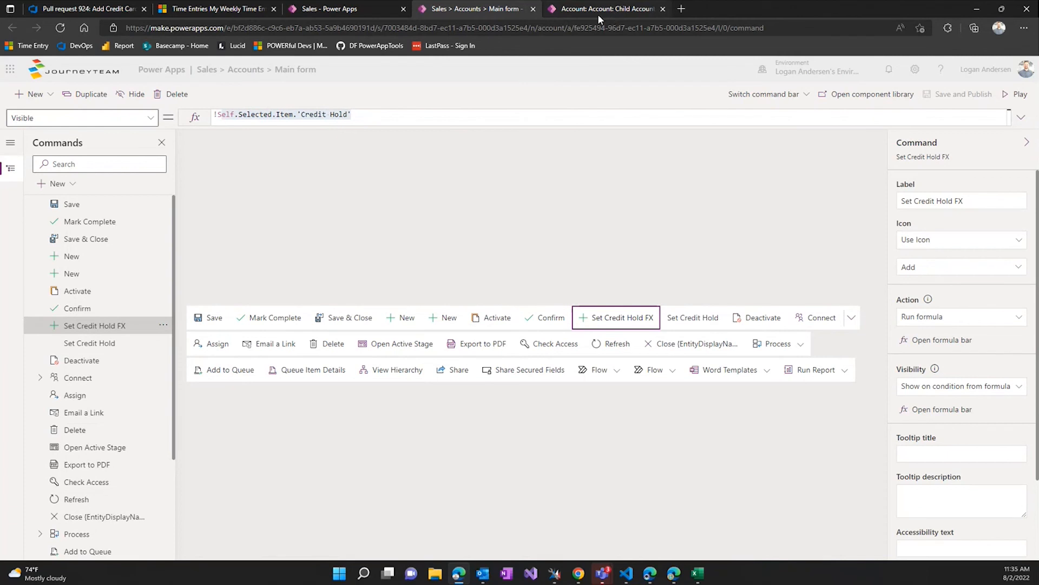
mouse_move(603, 8)
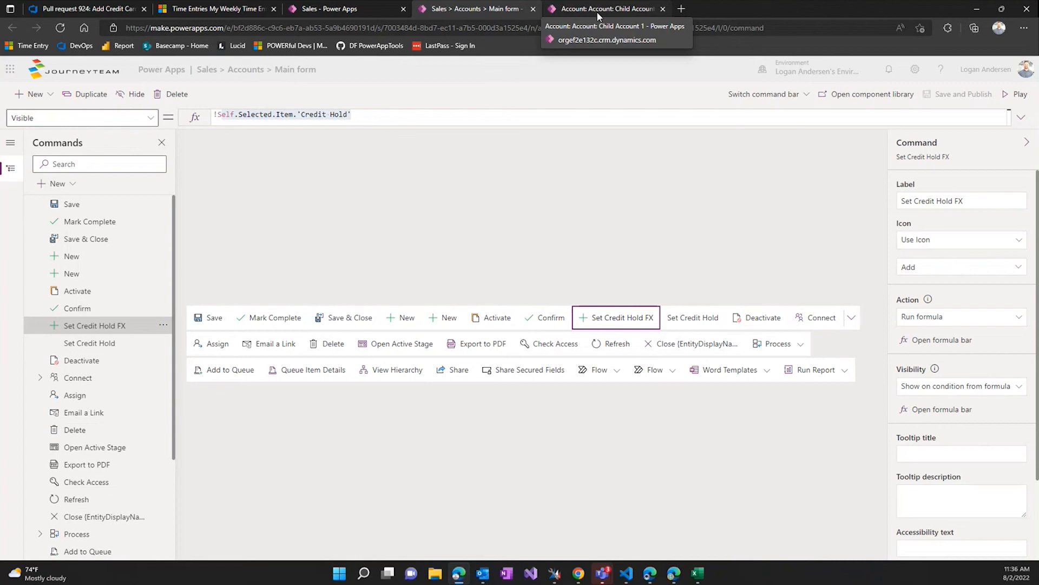
Reload Child Account 1's details, showing Credit Hold Yes and a $500 credit limit
left_click(605, 8)
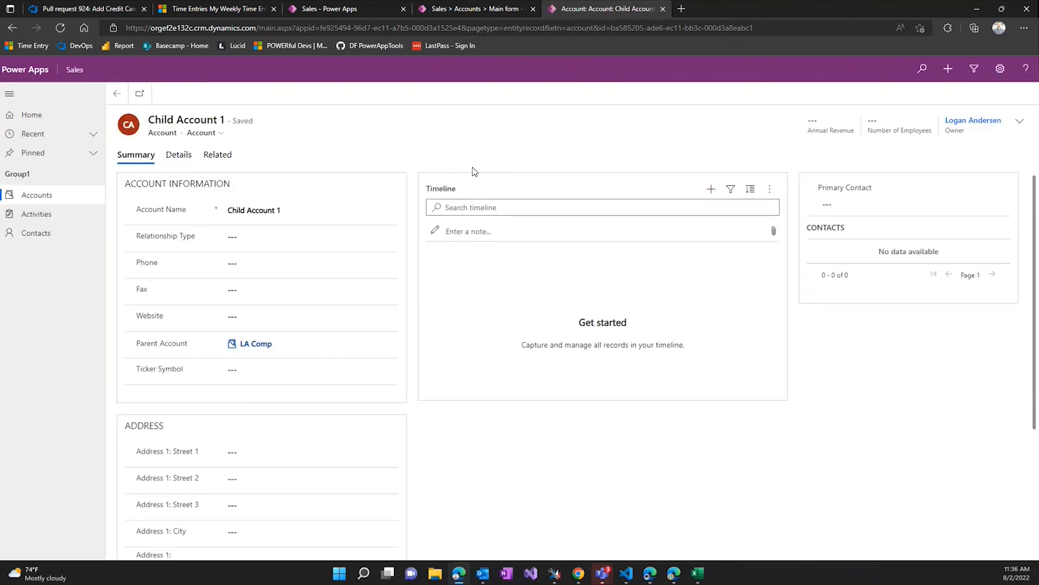
left_click(178, 154)
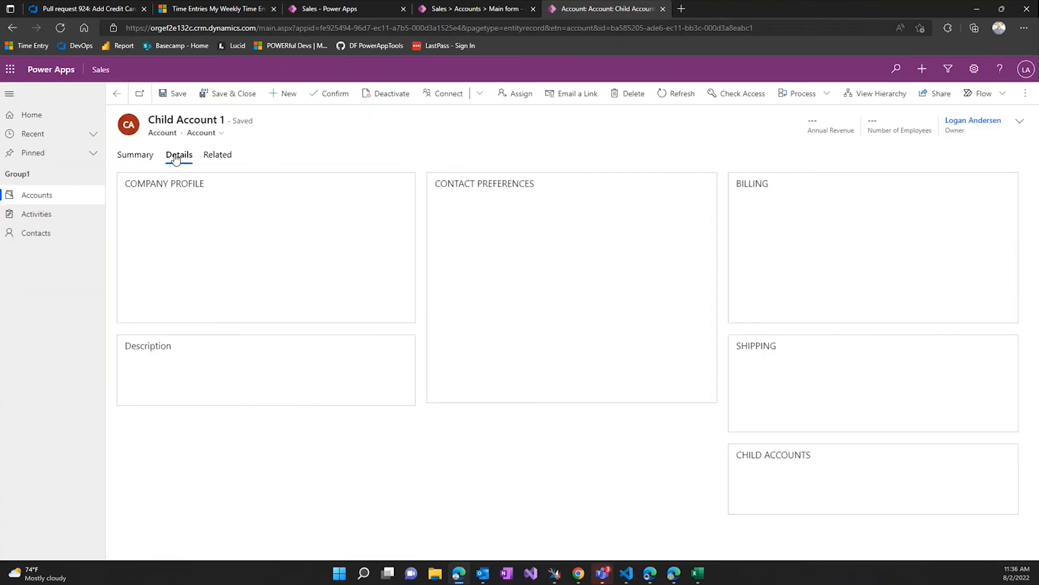
left_click(178, 154)
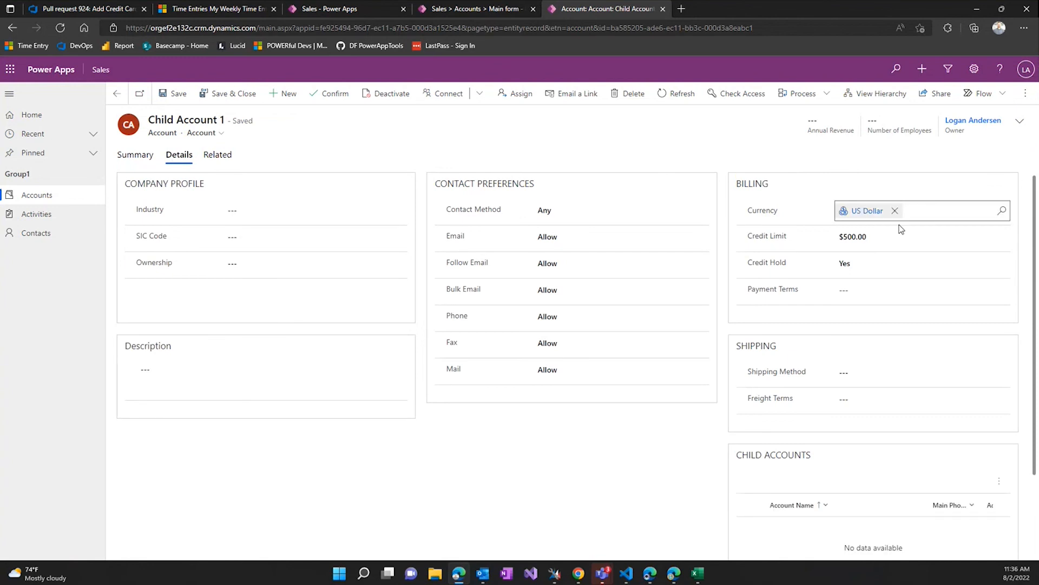
left_click(321, 131)
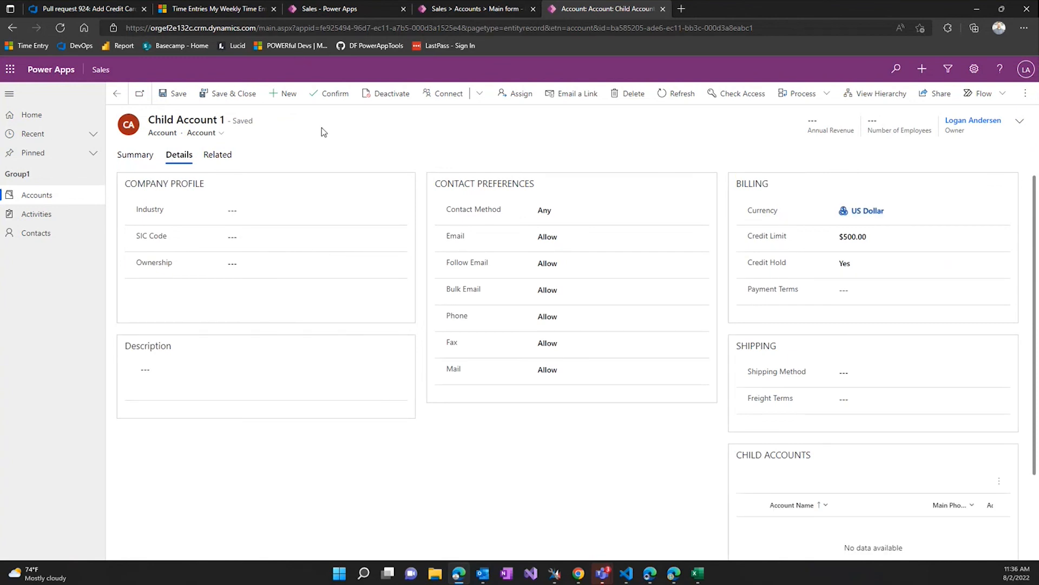
Check the Sales app designer and command designer tabs, then return to the account record
left_click(325, 9)
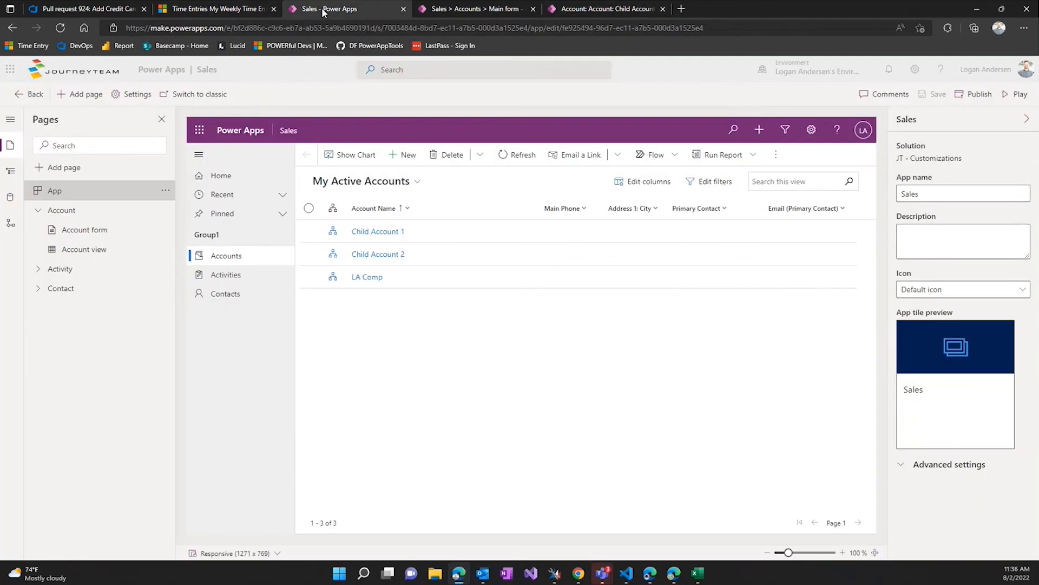
left_click(474, 9)
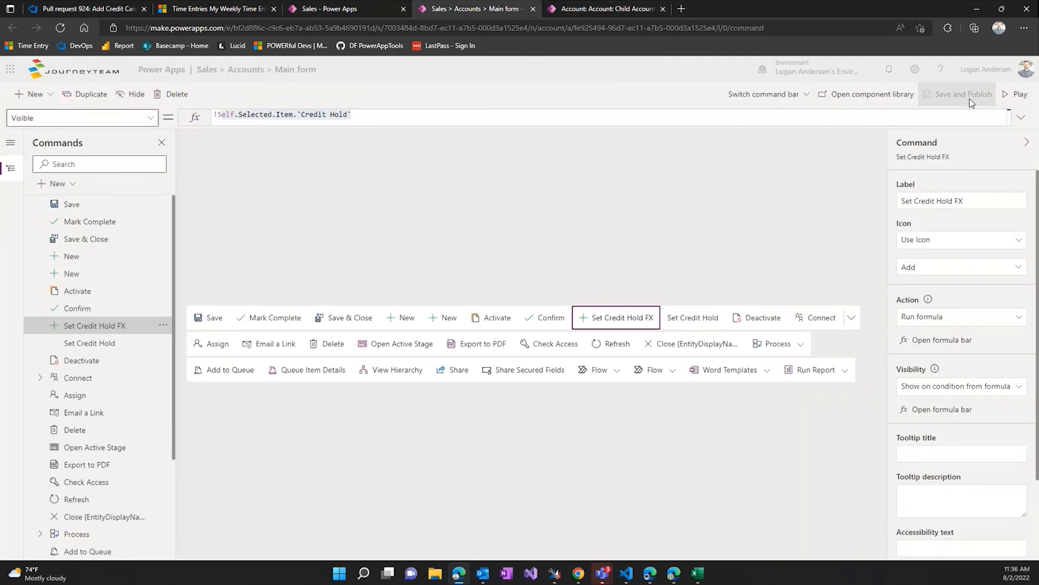
left_click(606, 8)
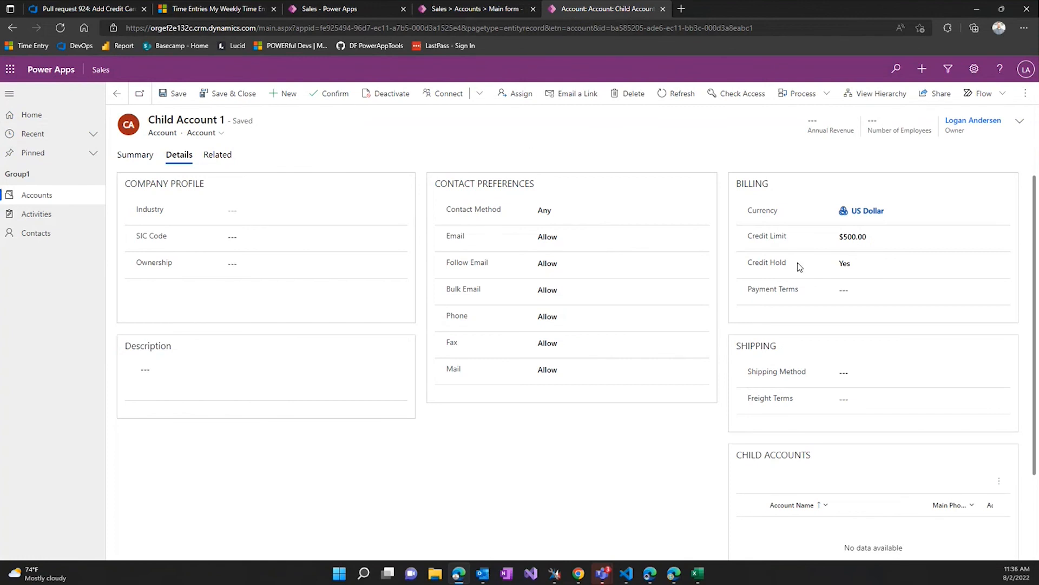
mouse_move(530, 115)
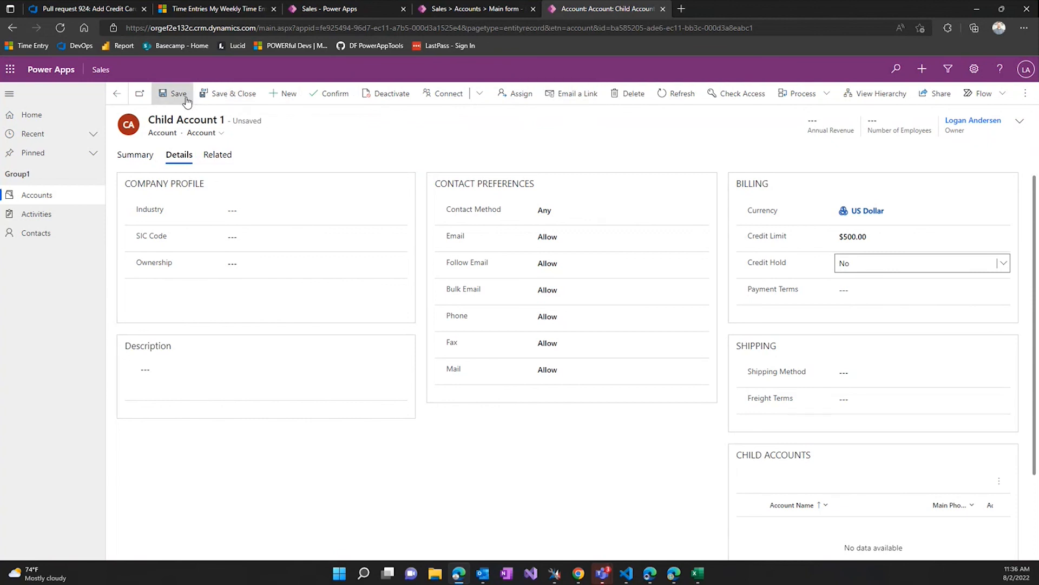
Save Child Account 1 with Credit Hold No, then run Set Credit Hold FX and confirm
left_click(177, 92)
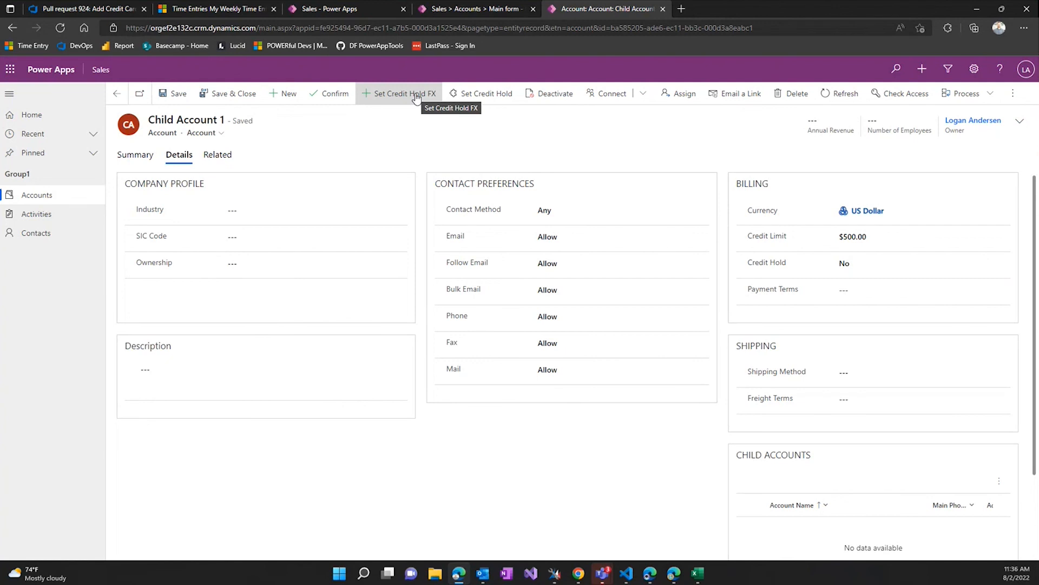
left_click(401, 93)
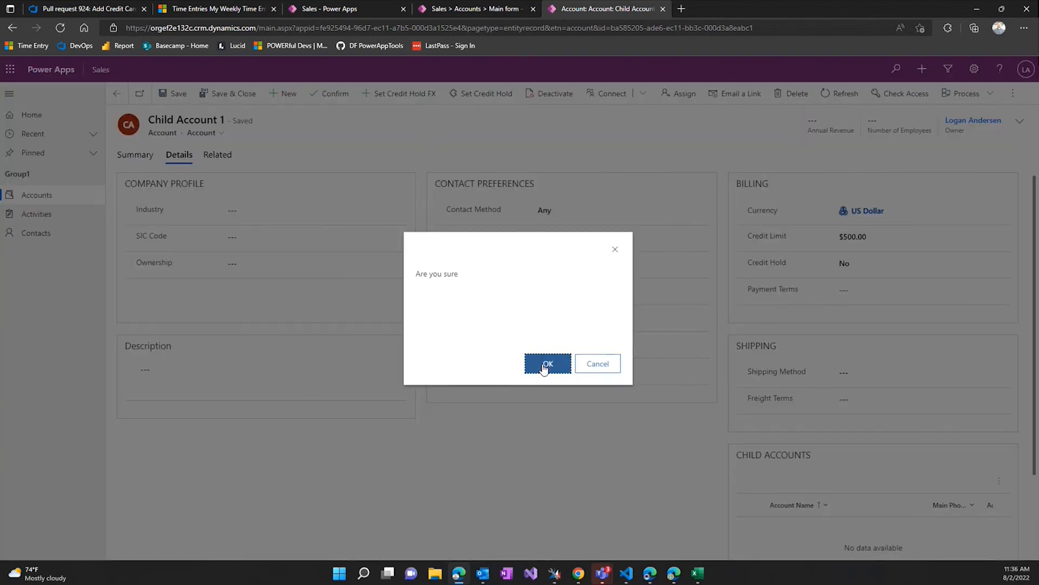
left_click(547, 363)
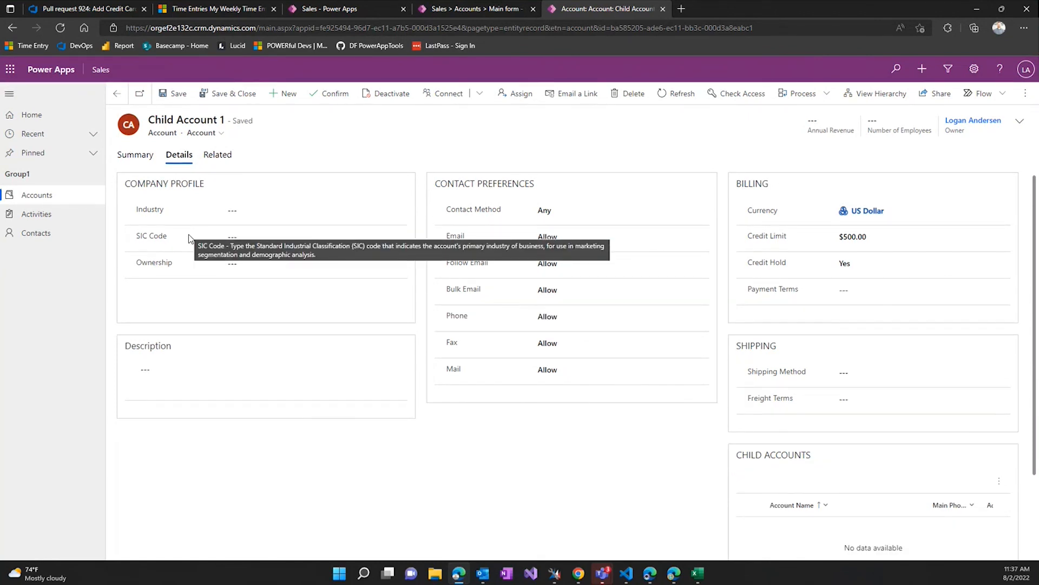
mouse_move(551, 423)
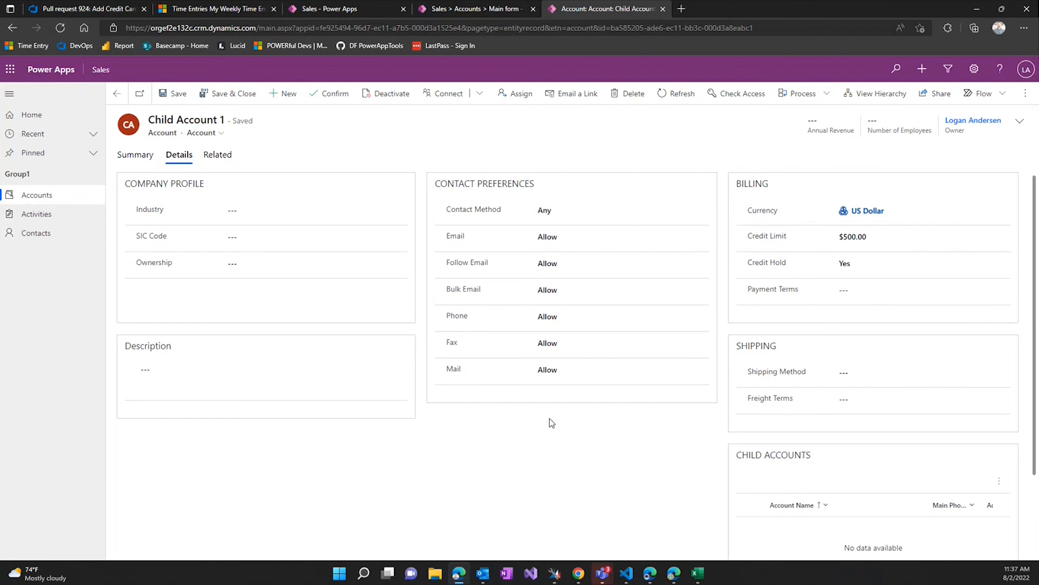